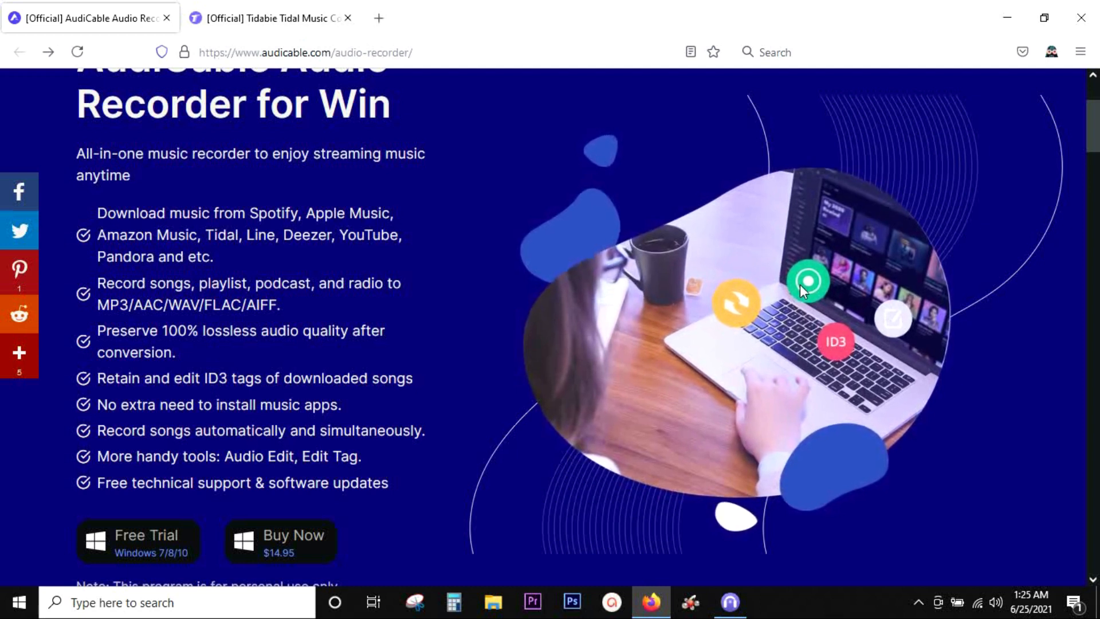
{"action": "mouse_move", "coordinate": [789, 324]}
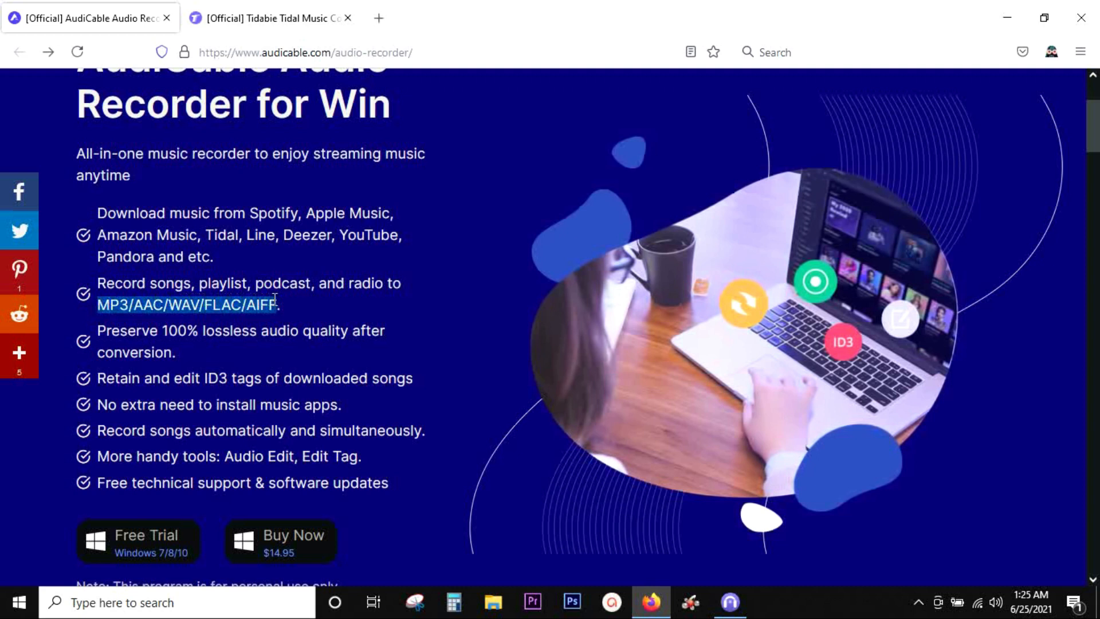
{"action": "mouse_move", "coordinate": [291, 307]}
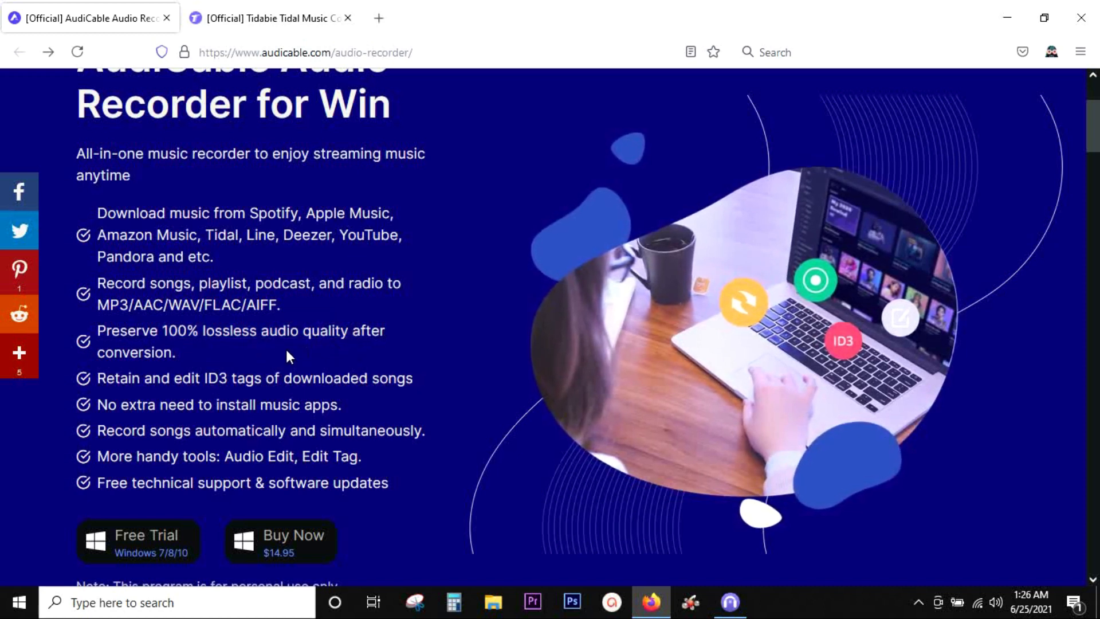
{"action": "mouse_move", "coordinate": [277, 363]}
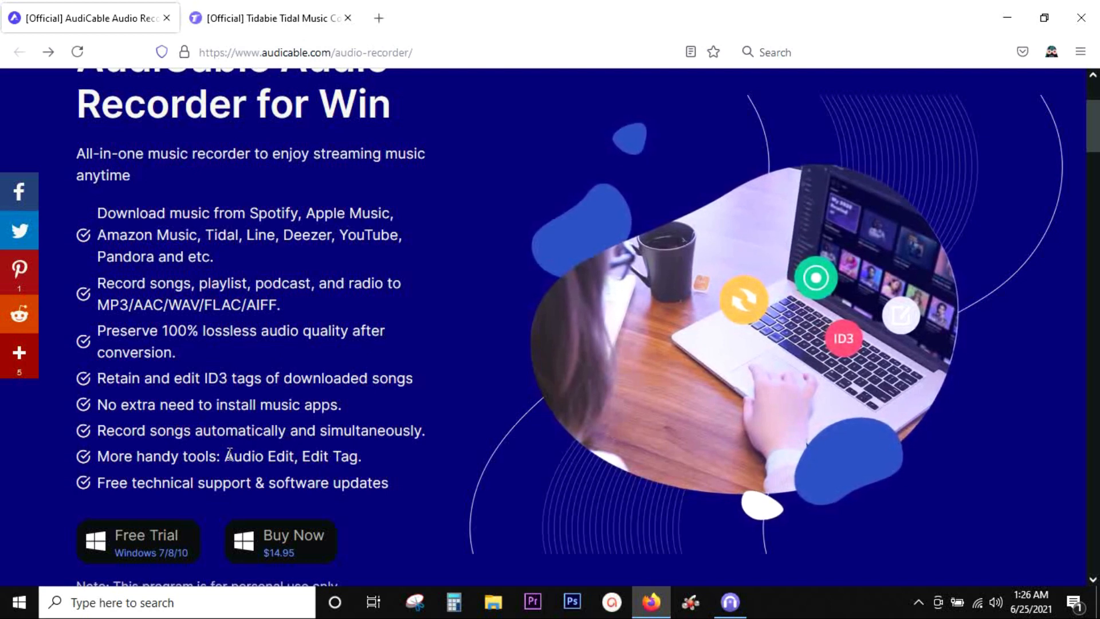
Step: Skim the AudiCable product page, highlighting the Audio Edit/Edit Tag features and the personal-use note
{"action": "left_click_drag", "start_coordinate": [225, 456], "coordinate": [357, 456]}
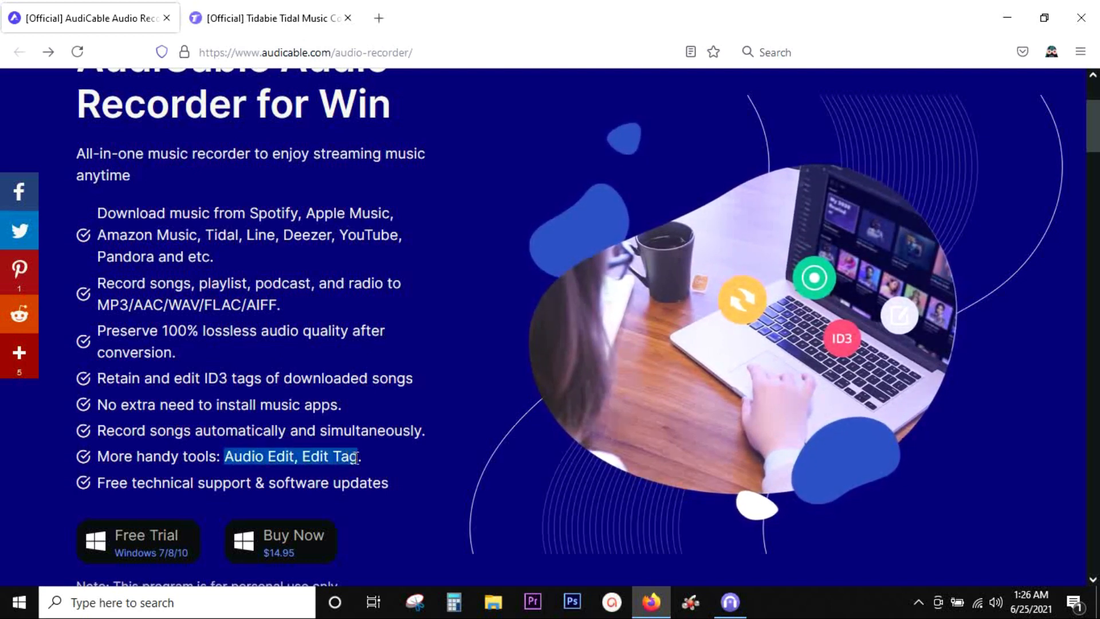
{"action": "left_click", "coordinate": [410, 446]}
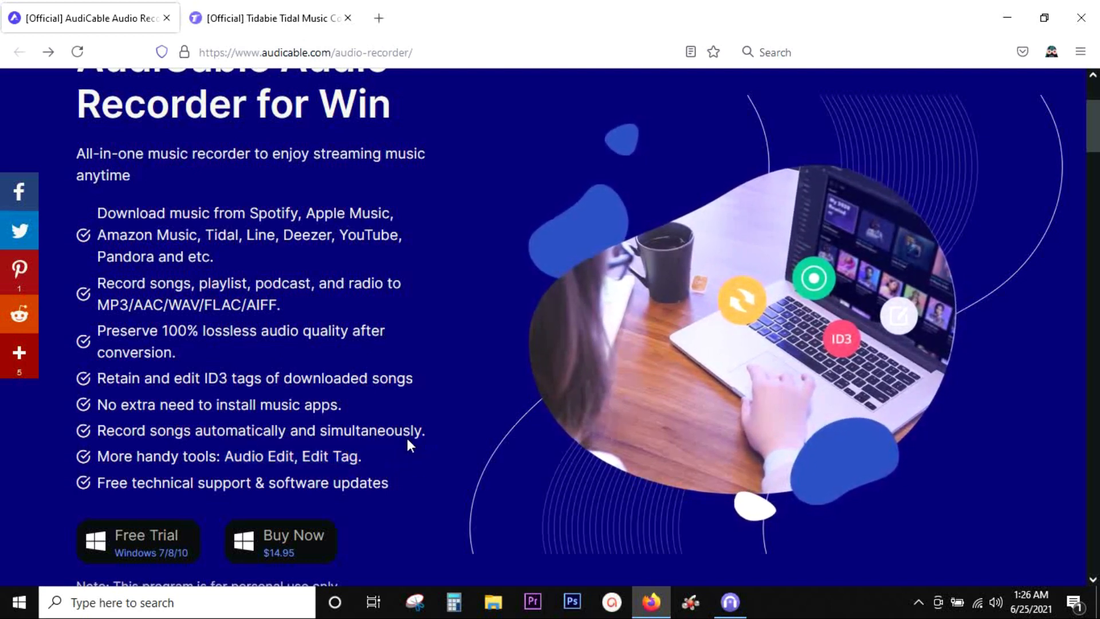
{"action": "scroll", "scroll_direction": "down", "scroll_amount": 3}
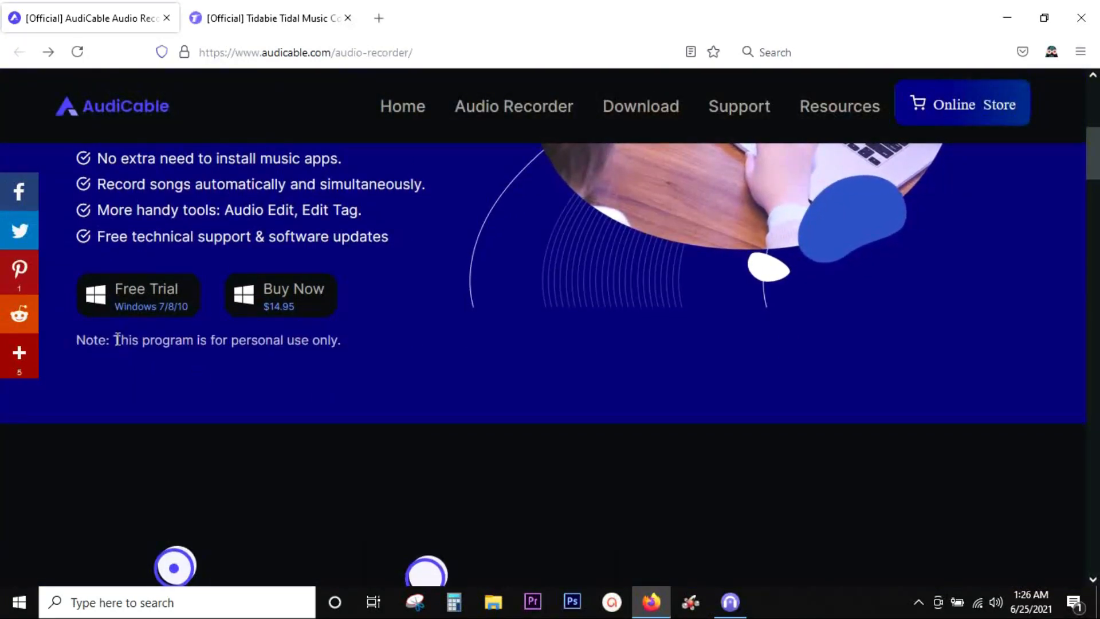
{"action": "left_click_drag", "start_coordinate": [113, 339], "coordinate": [255, 345]}
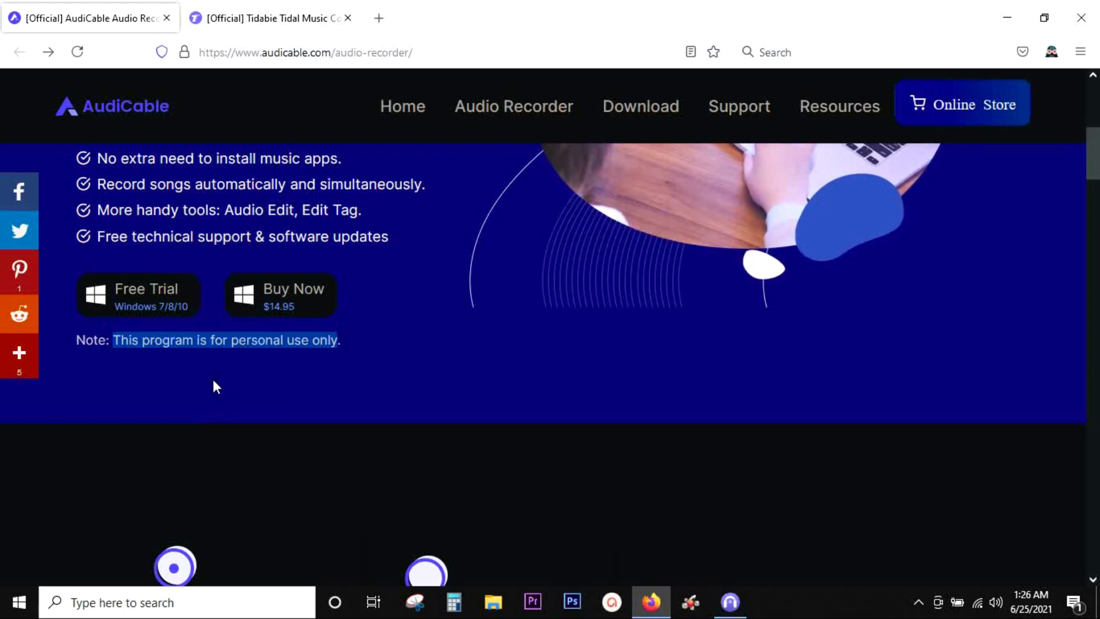
{"action": "left_click", "coordinate": [215, 380]}
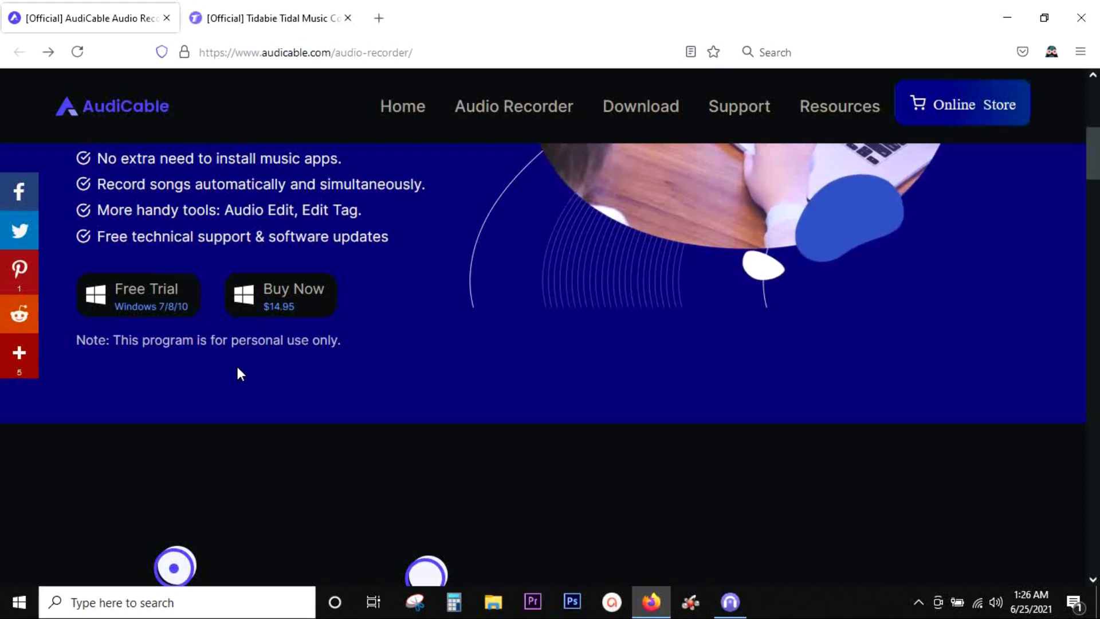
{"action": "mouse_move", "coordinate": [235, 382]}
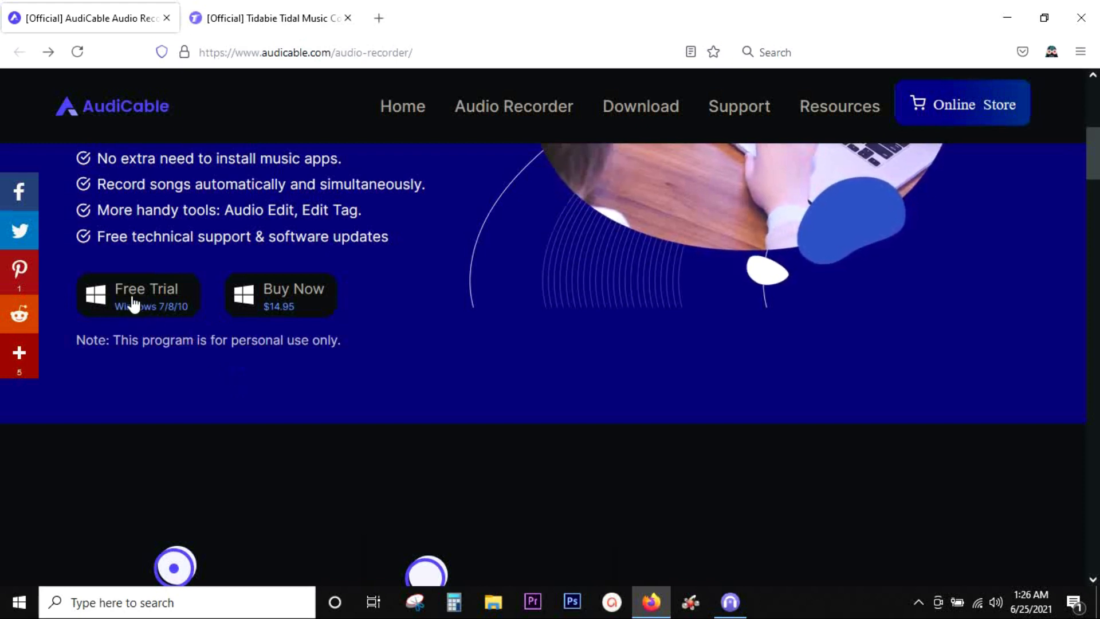
{"action": "mouse_move", "coordinate": [288, 311]}
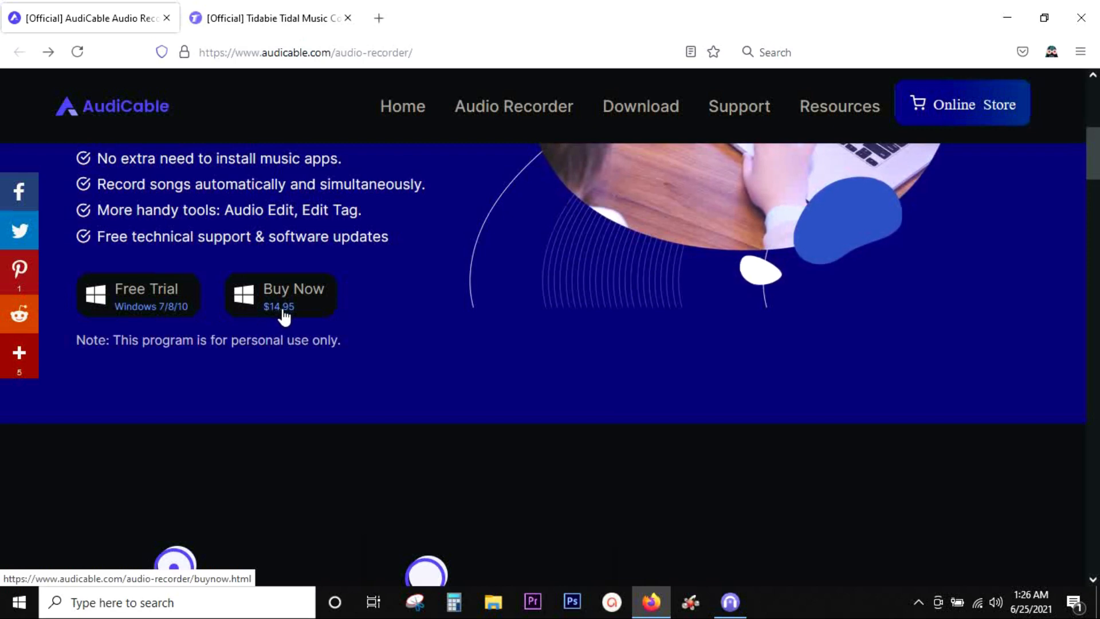
{"action": "scroll", "scroll_direction": "down", "scroll_amount": 3}
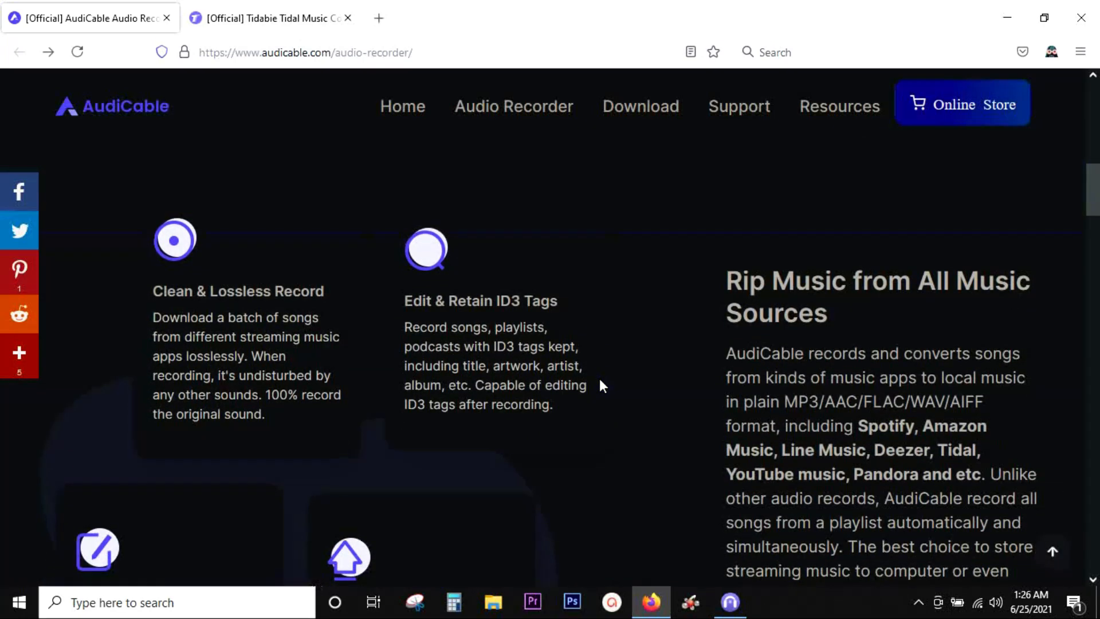
{"action": "scroll", "scroll_direction": "down", "scroll_amount": 3}
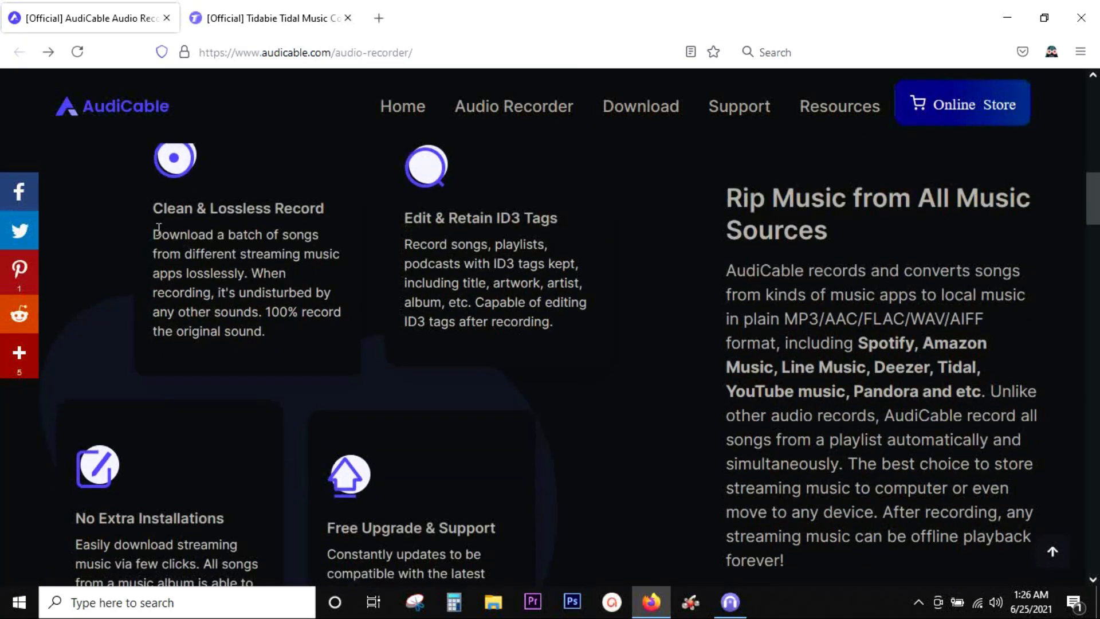
Step: Switch to AudiCable's Music Streaming Services page and start adding another music source
{"action": "double_click", "coordinate": [237, 208]}
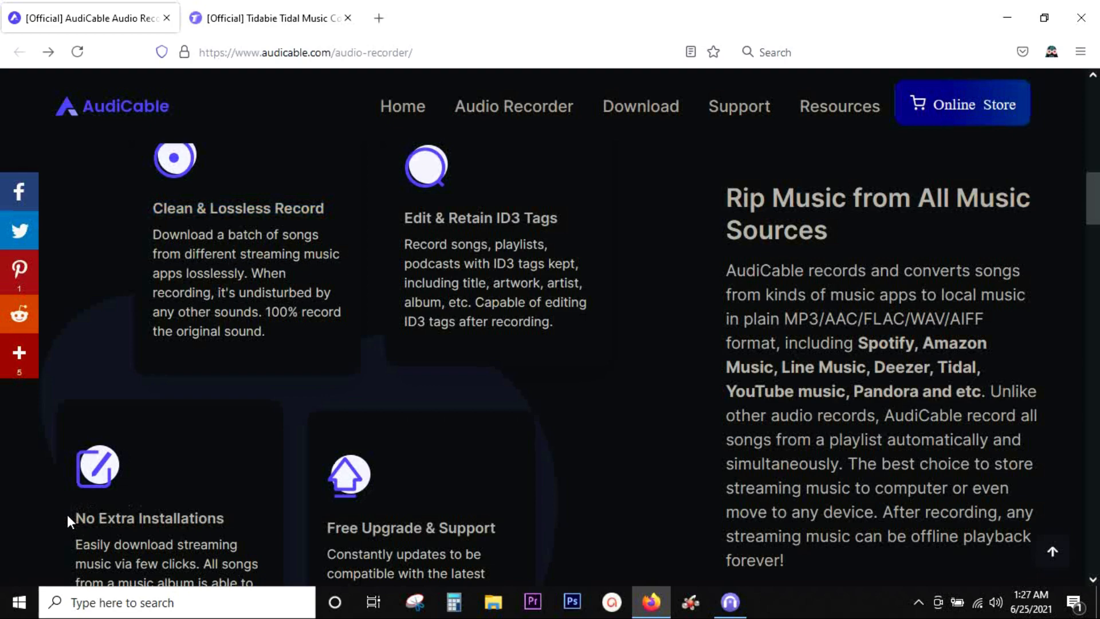
{"action": "double_click", "coordinate": [149, 518]}
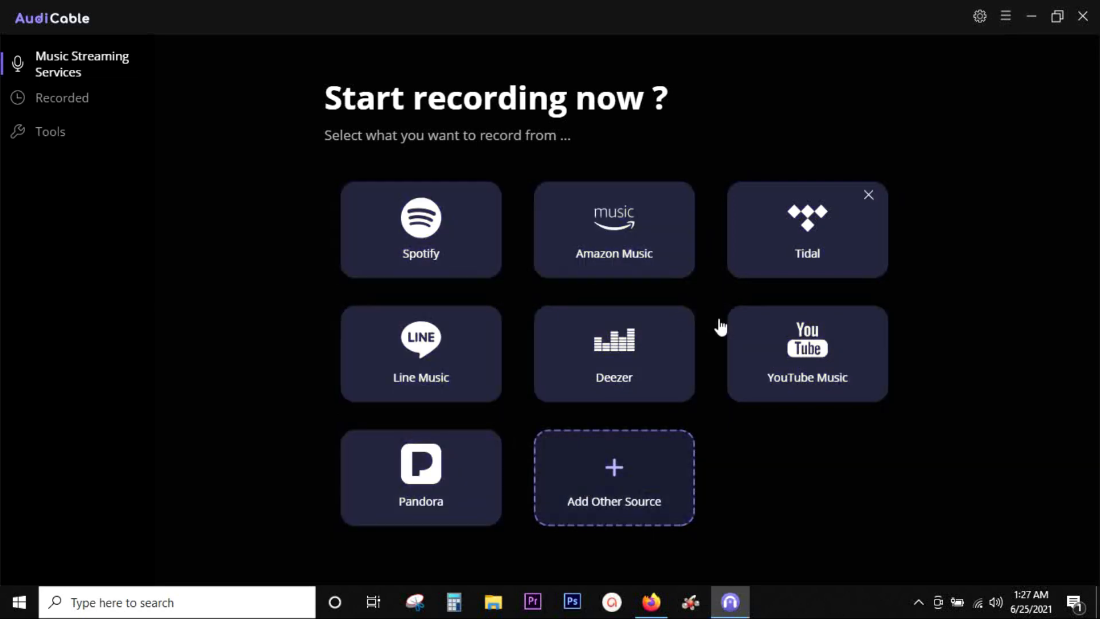
{"action": "left_click", "coordinate": [613, 229]}
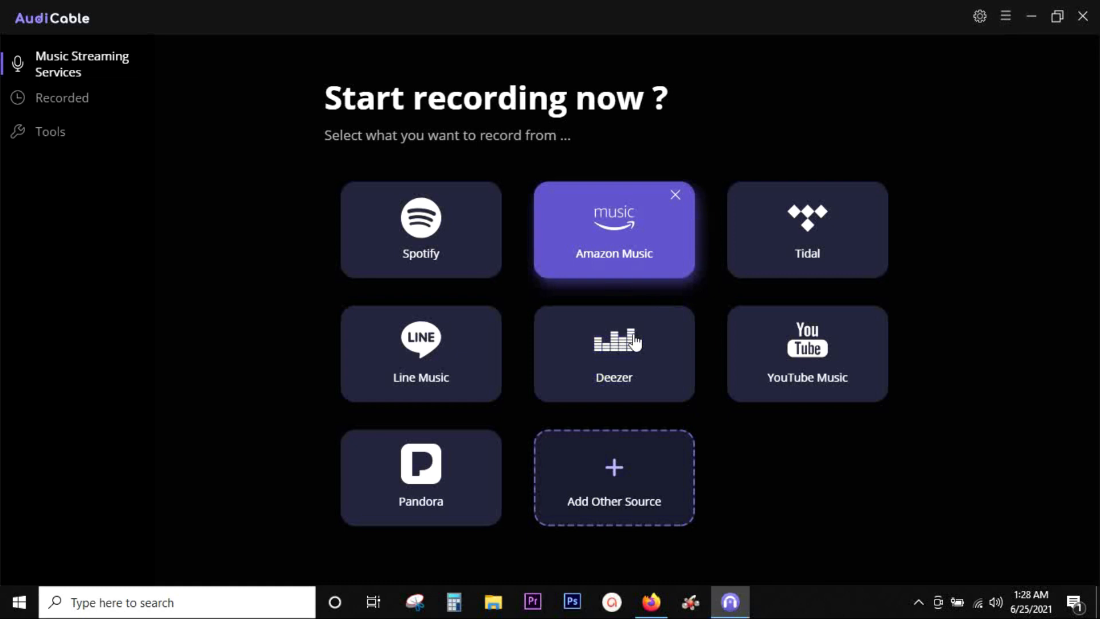
{"action": "left_click", "coordinate": [612, 477]}
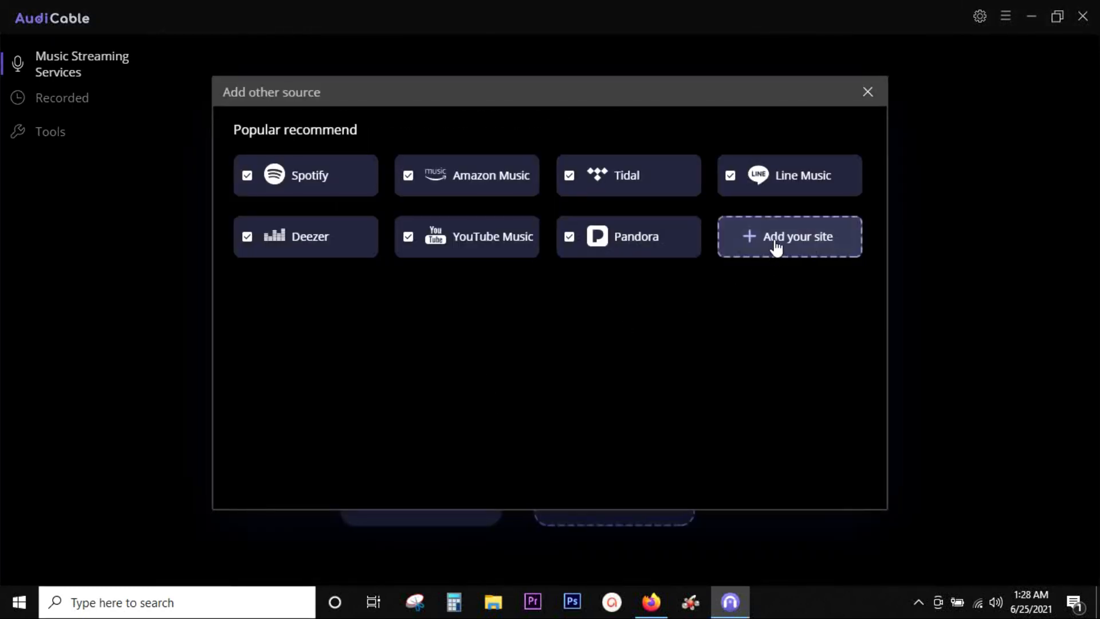
{"action": "left_click", "coordinate": [788, 236]}
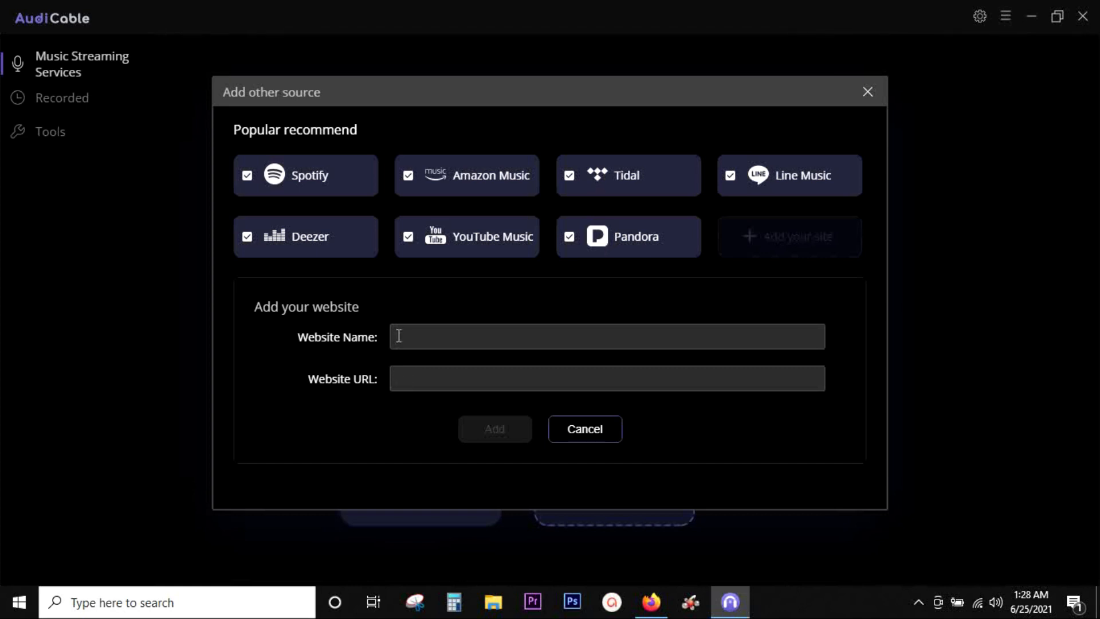
{"action": "left_click", "coordinate": [584, 429]}
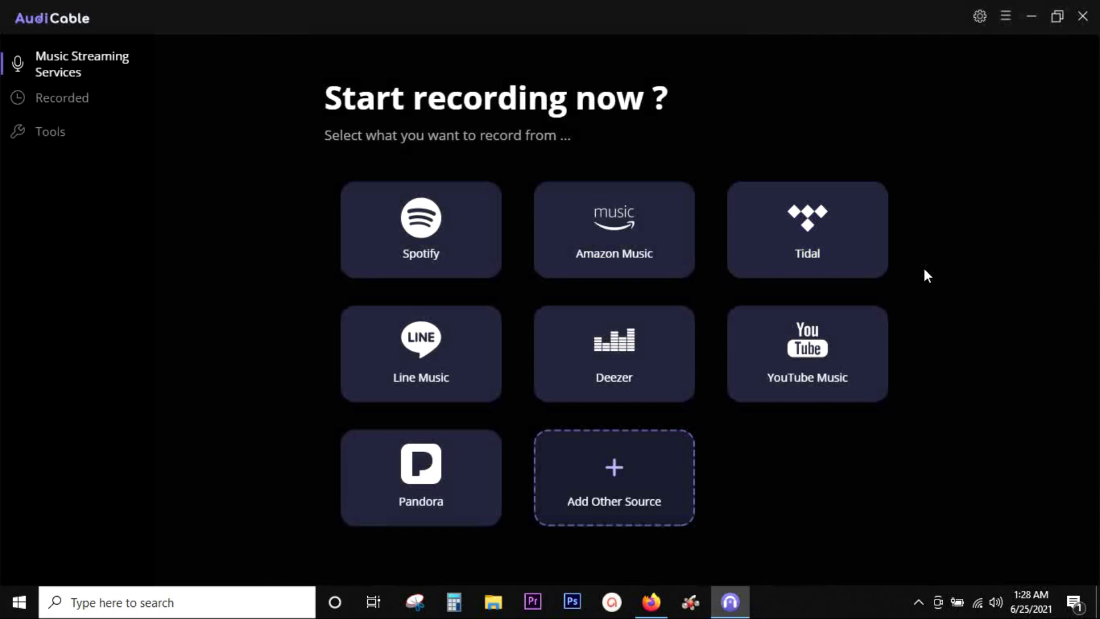
{"action": "mouse_move", "coordinate": [982, 34]}
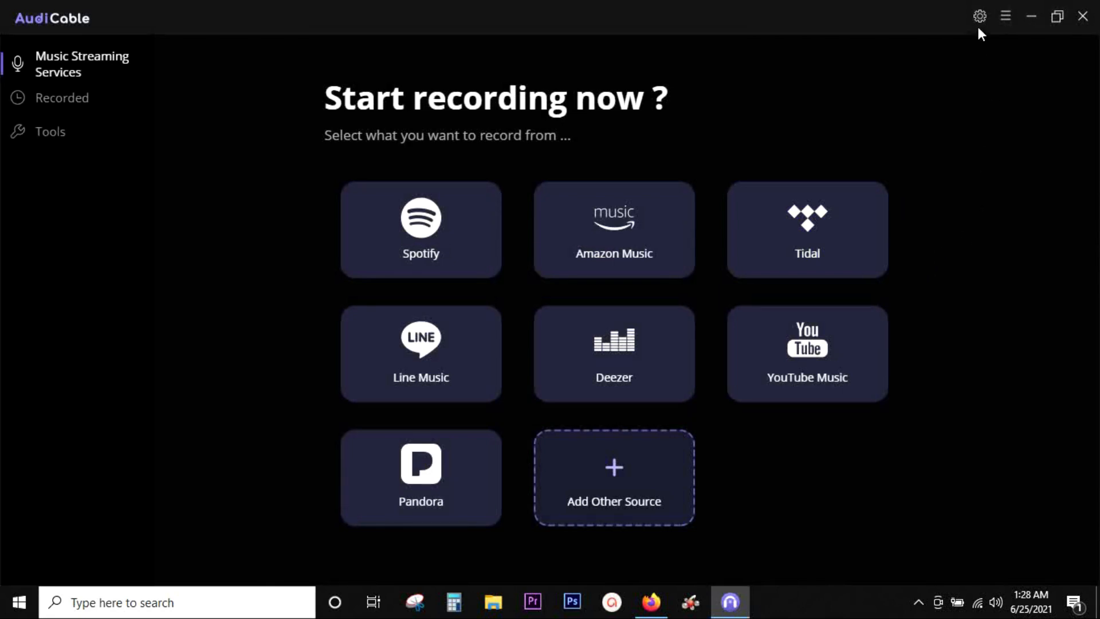
Step: Set output quality to 320kbps in Settings while keeping AAC as the output format
{"action": "left_click", "coordinate": [979, 15]}
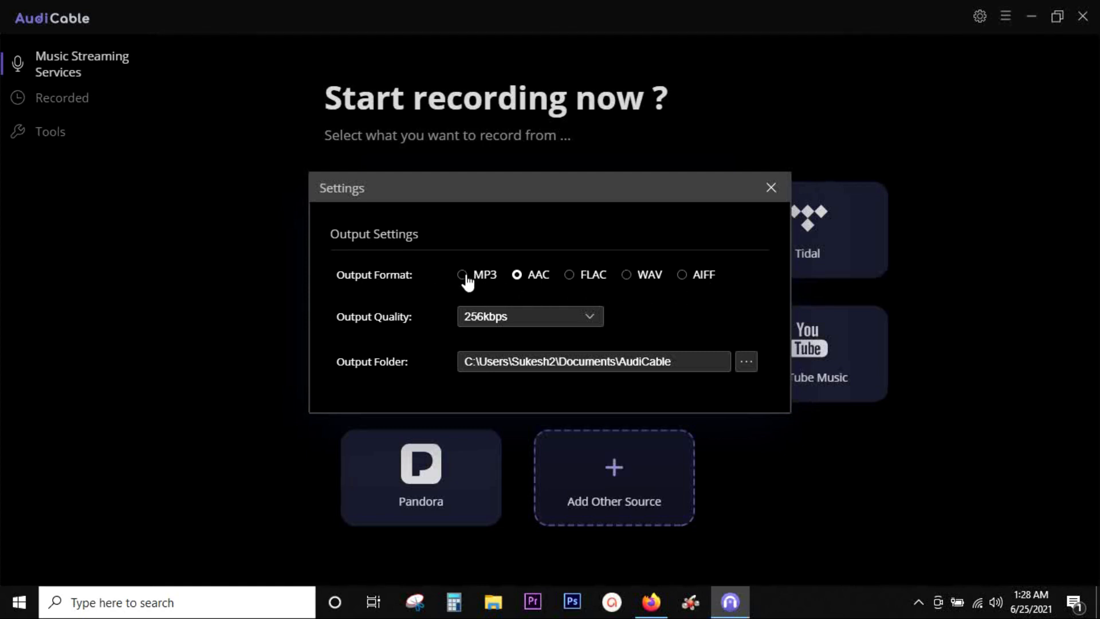
{"action": "mouse_move", "coordinate": [517, 273]}
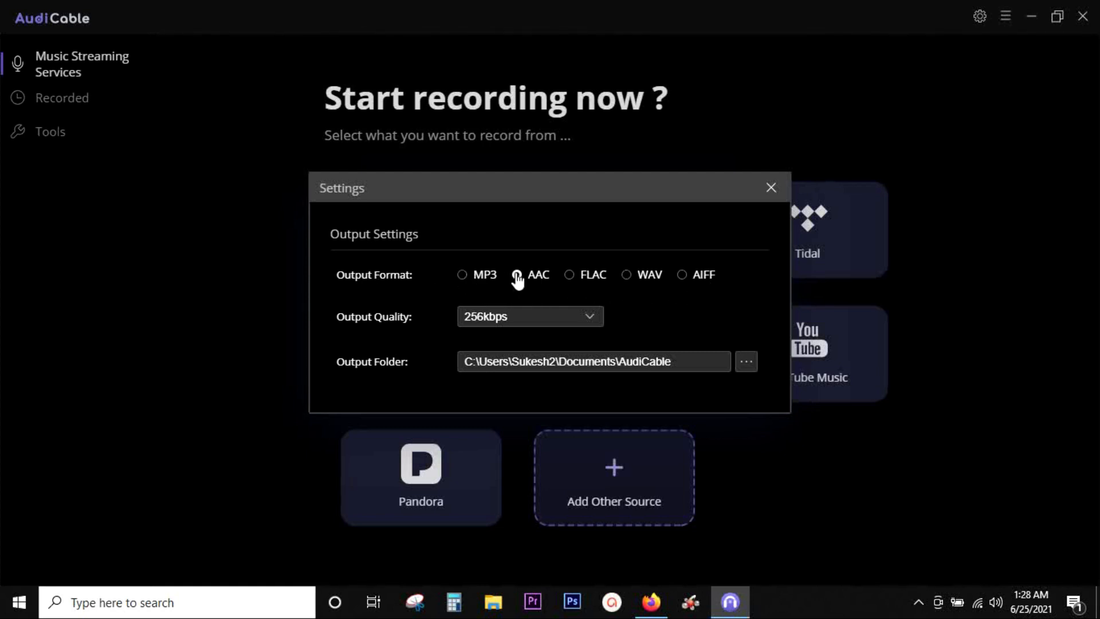
{"action": "left_click", "coordinate": [517, 274]}
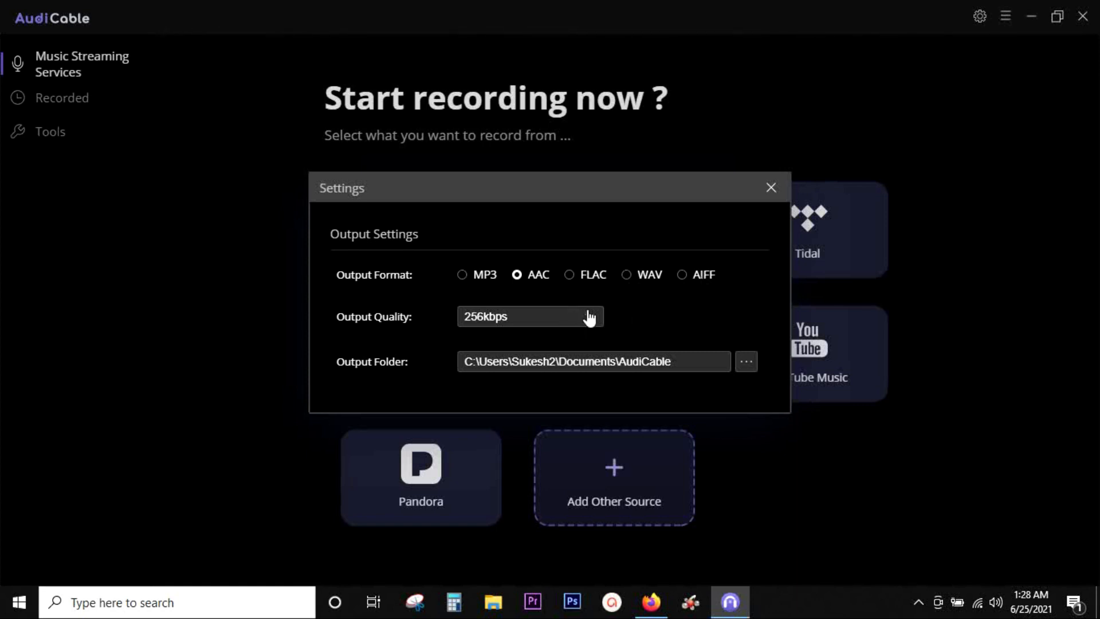
{"action": "left_click", "coordinate": [529, 316]}
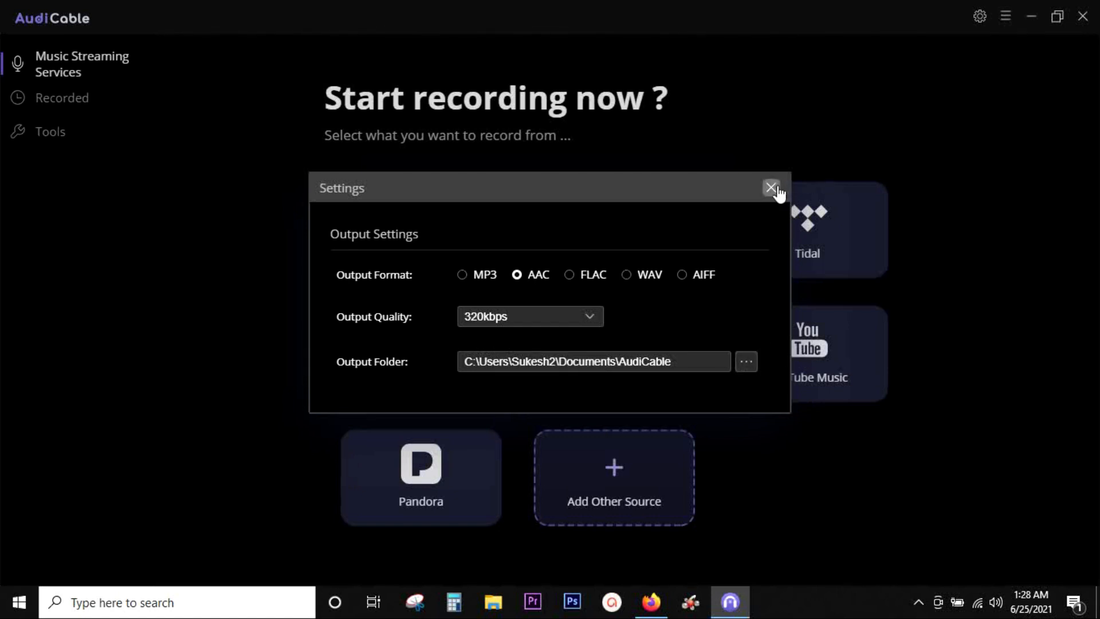
{"action": "left_click", "coordinate": [770, 188]}
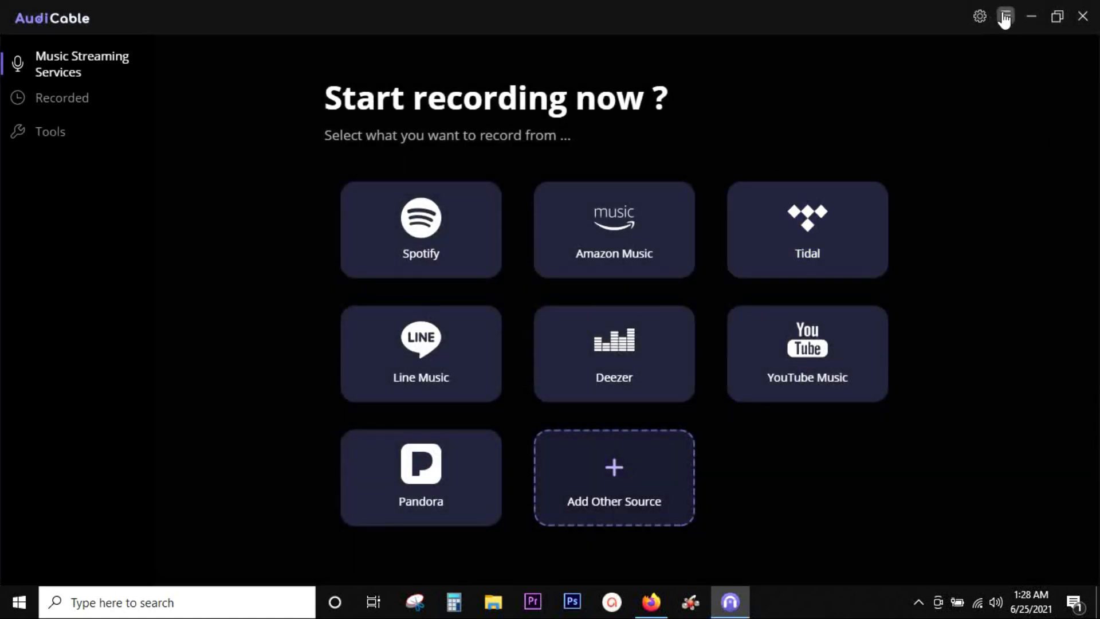
Step: Bring up the app's main menu and dismiss it again
{"action": "left_click", "coordinate": [1005, 16]}
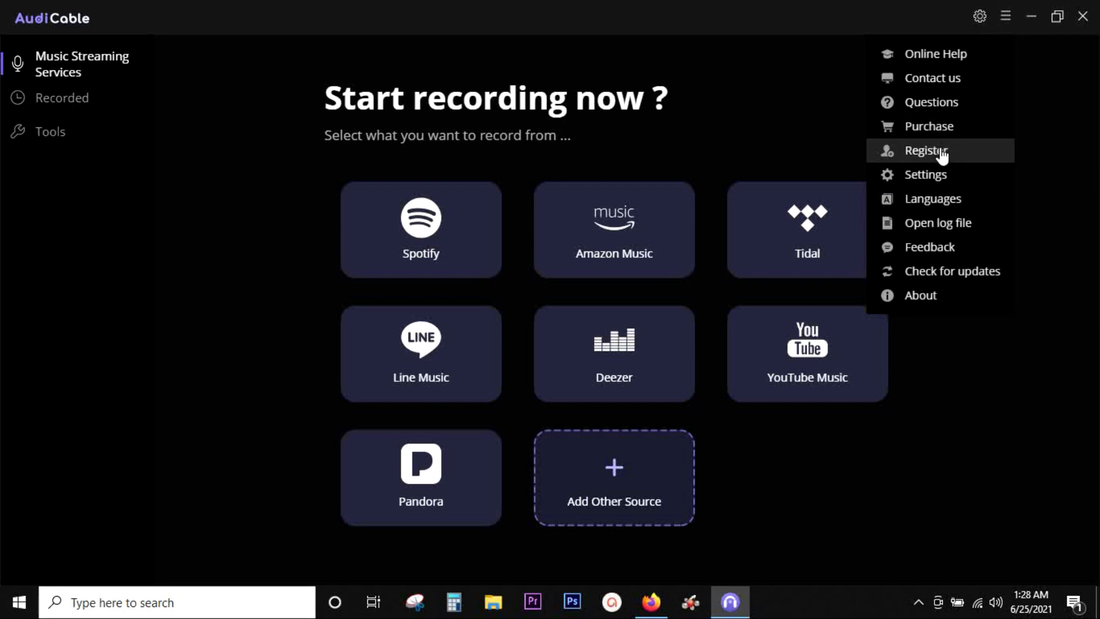
{"action": "left_click", "coordinate": [420, 229]}
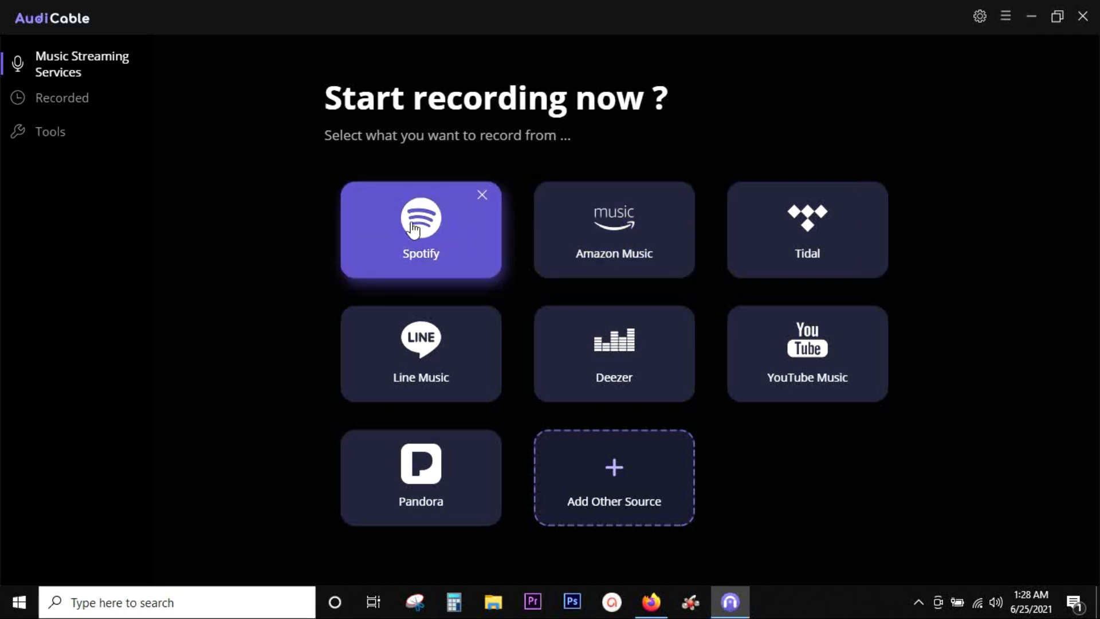
Step: Enter the built-in Spotify player and load the Top Hindi Male Artists of 2020 playlist
{"action": "left_click", "coordinate": [421, 229]}
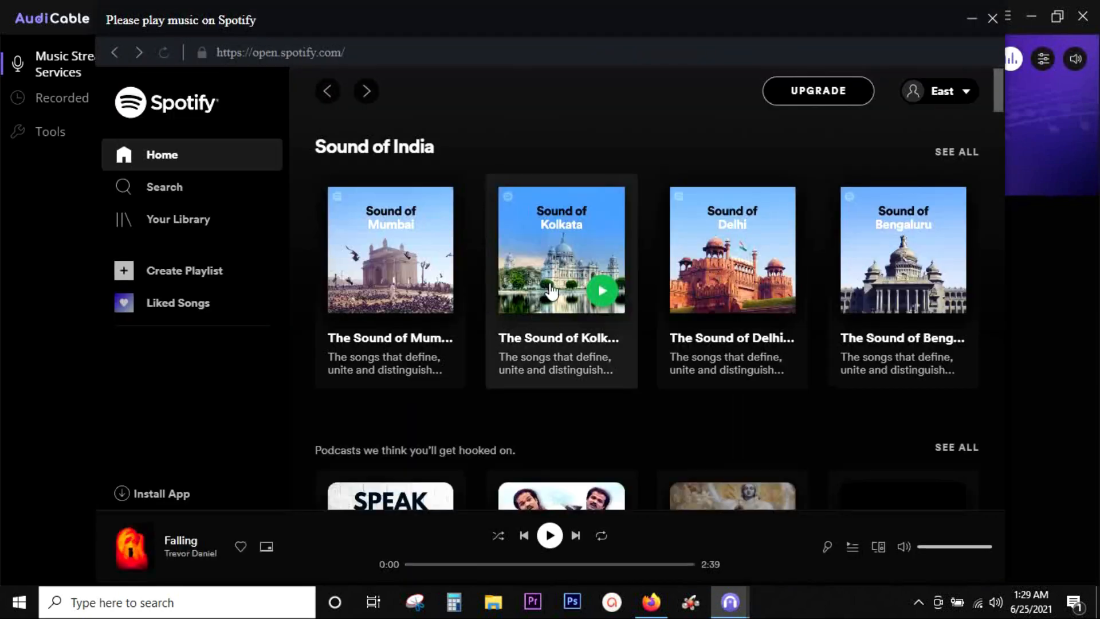
{"action": "scroll", "scroll_direction": "down", "scroll_amount": 3}
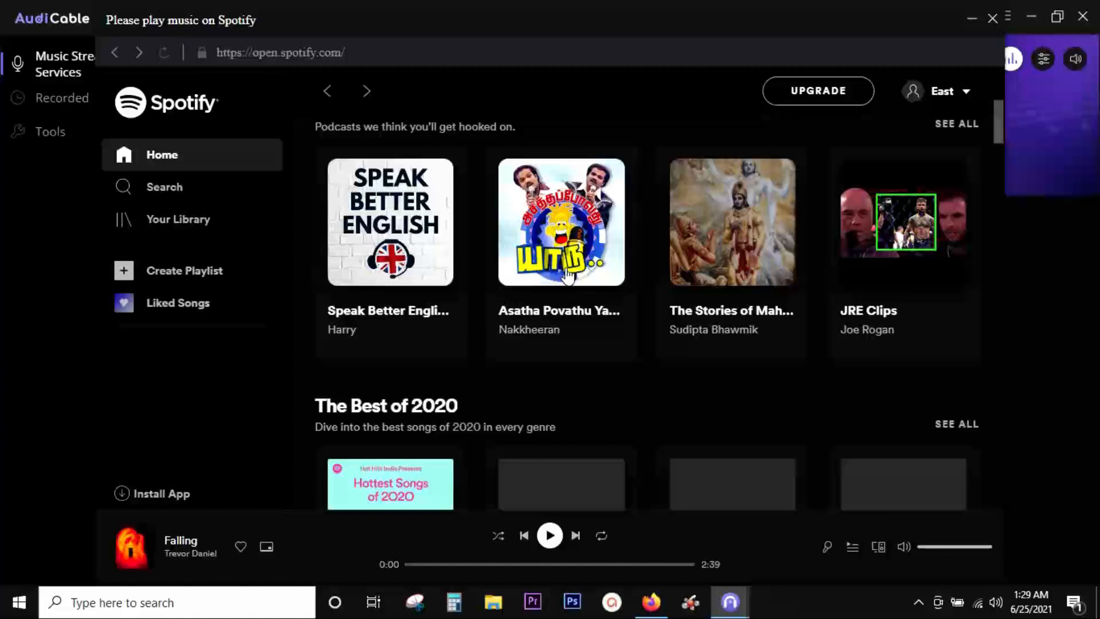
{"action": "scroll", "scroll_direction": "down", "scroll_amount": 3}
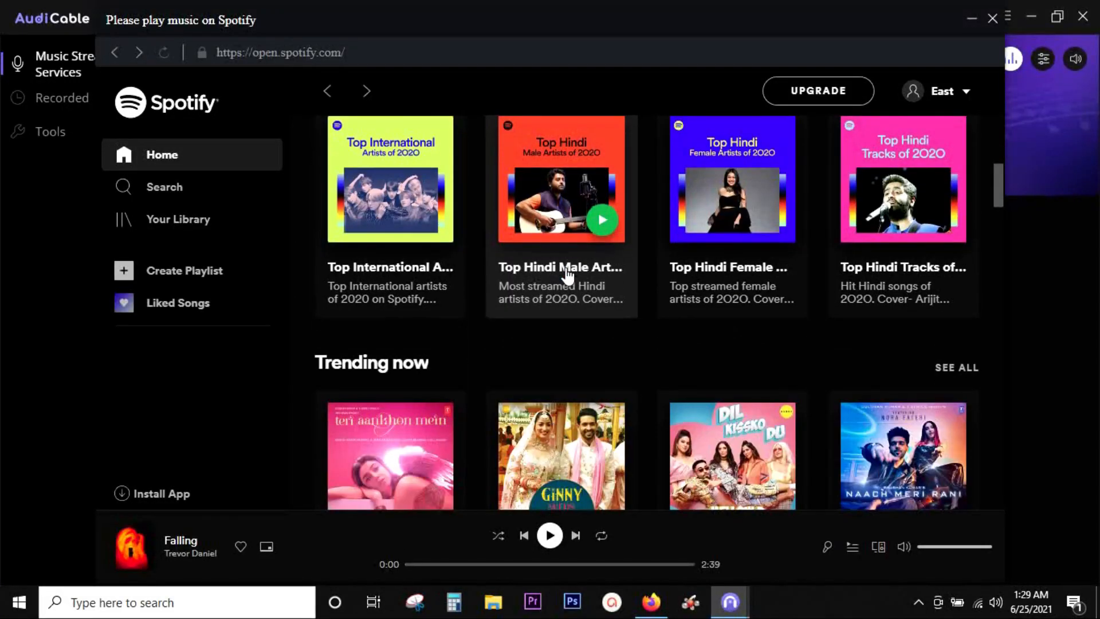
{"action": "mouse_move", "coordinate": [551, 189]}
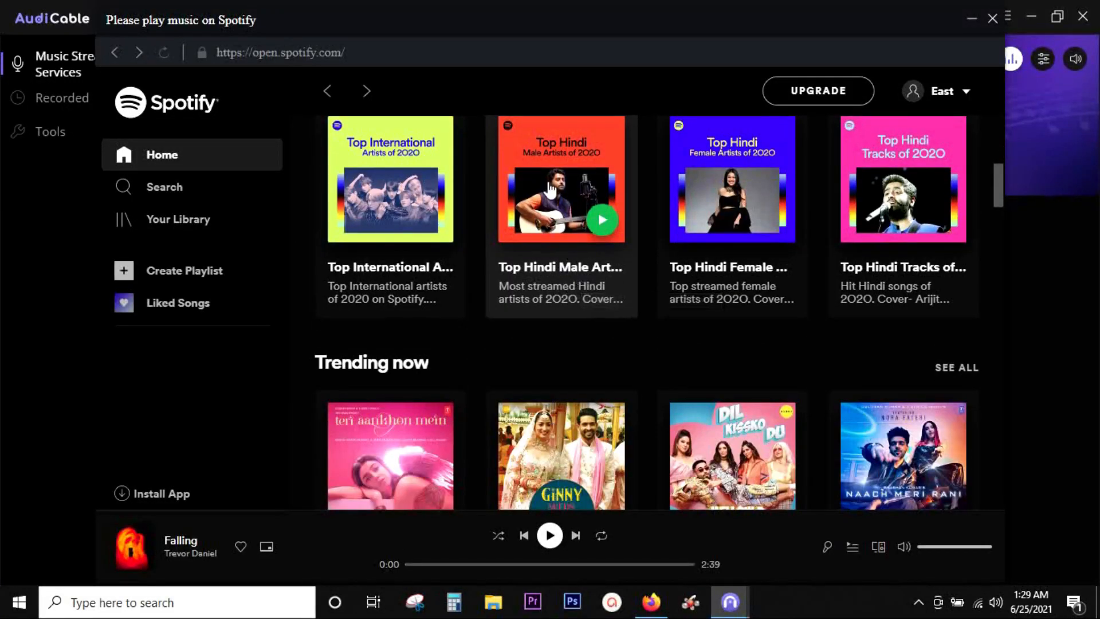
{"action": "left_click", "coordinate": [560, 179]}
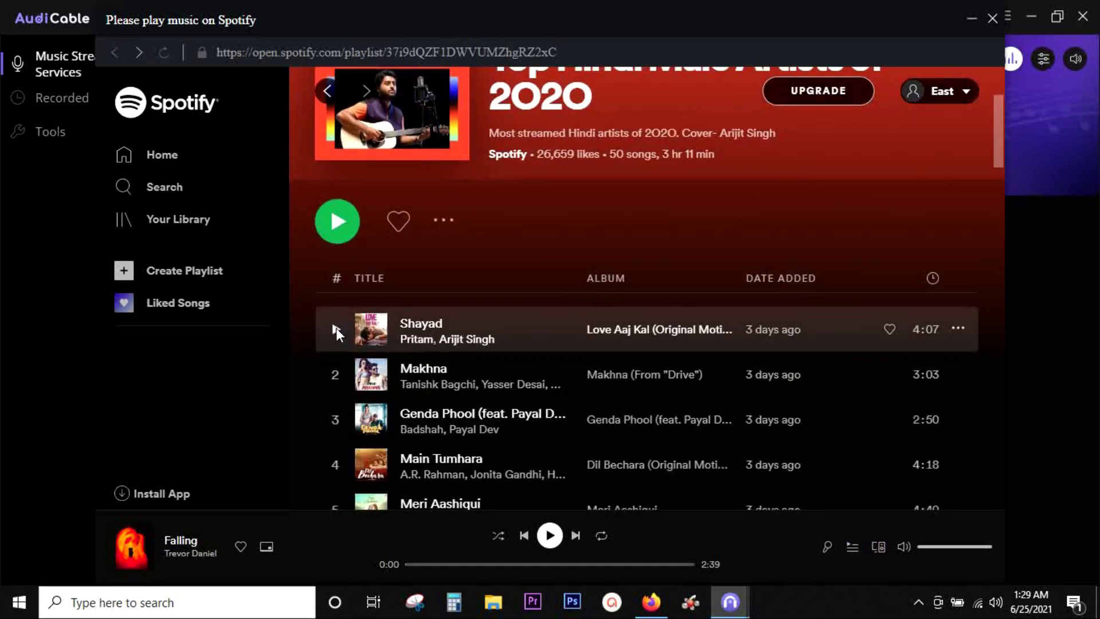
Step: Play Shayad so AudiCable records it, muting the speaker while it captures
{"action": "left_click", "coordinate": [337, 329]}
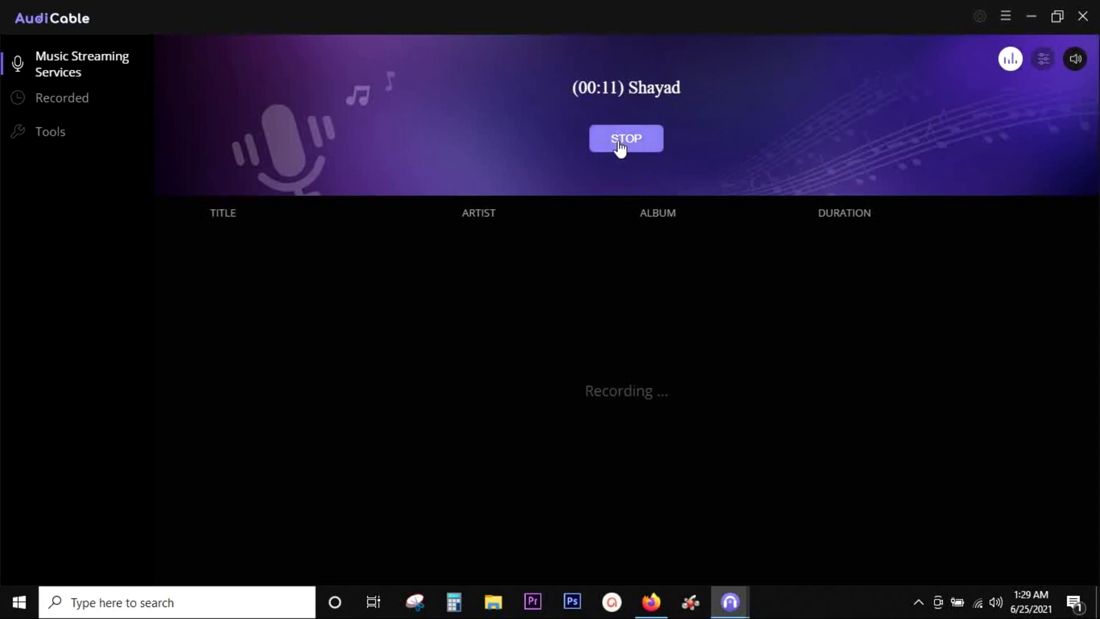
{"action": "mouse_move", "coordinate": [672, 319]}
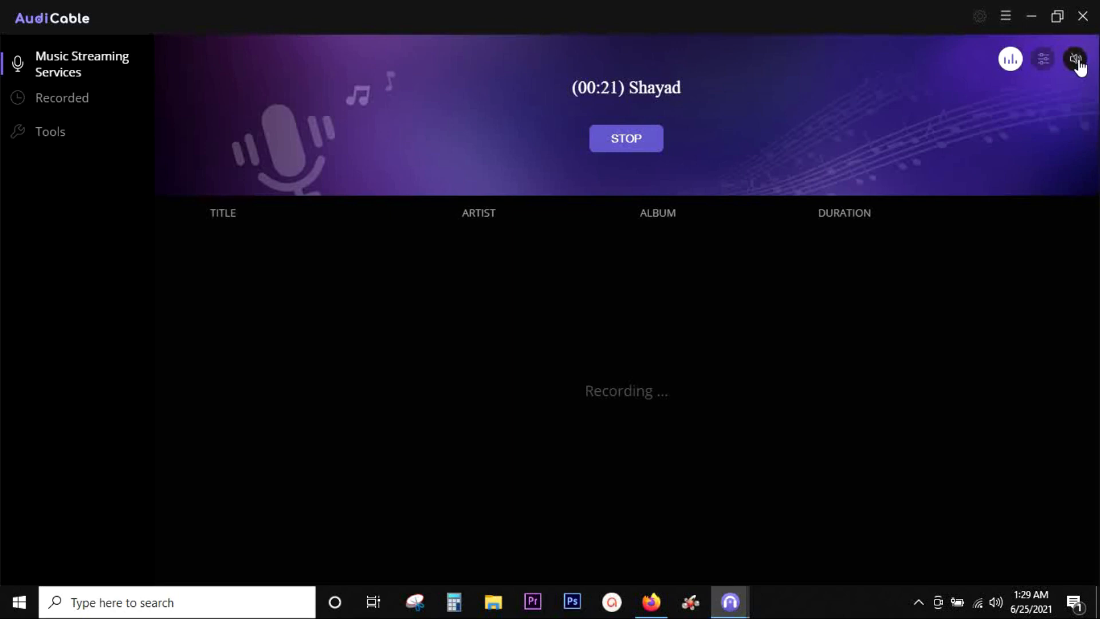
{"action": "left_click", "coordinate": [649, 601]}
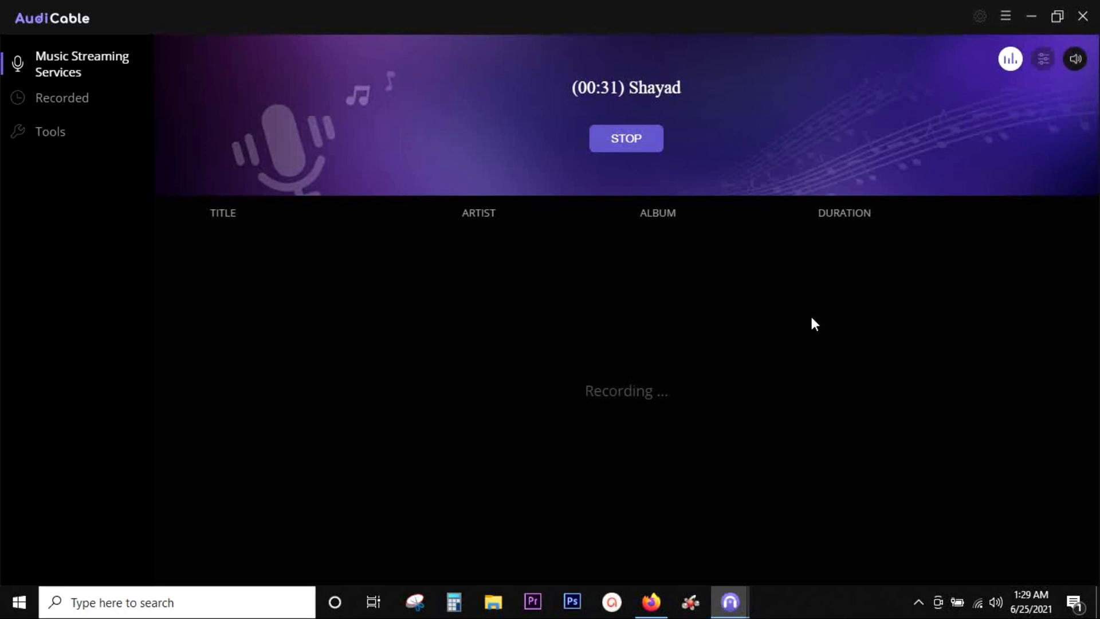
{"action": "mouse_move", "coordinate": [766, 374]}
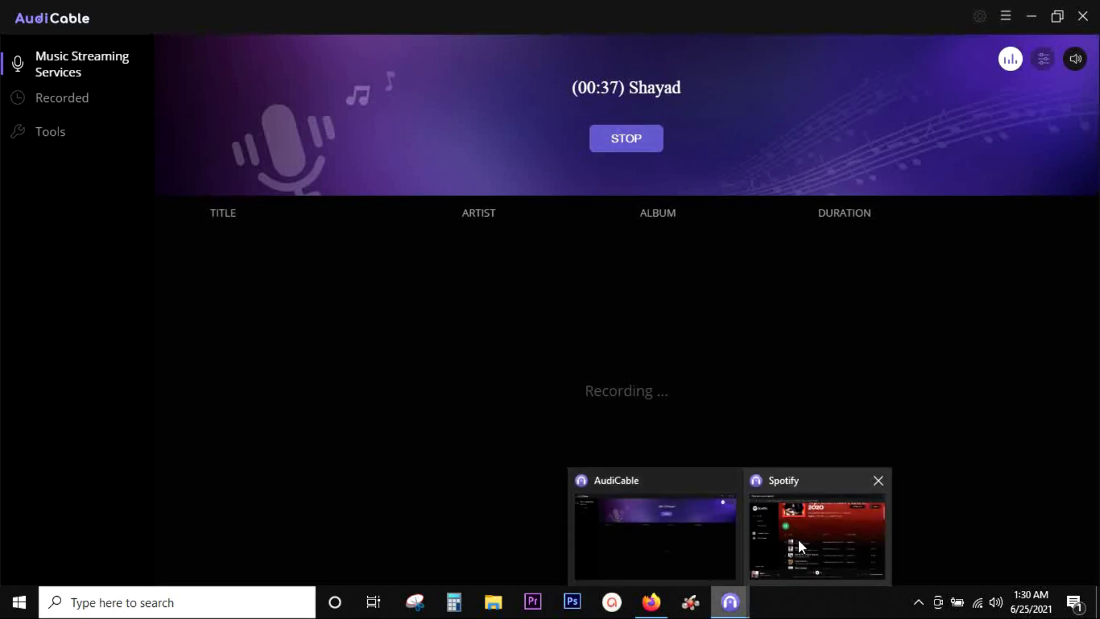
Step: Pause Shayad in the Spotify player so the 41-second recording lands in the recorded list
{"action": "left_click", "coordinate": [815, 529]}
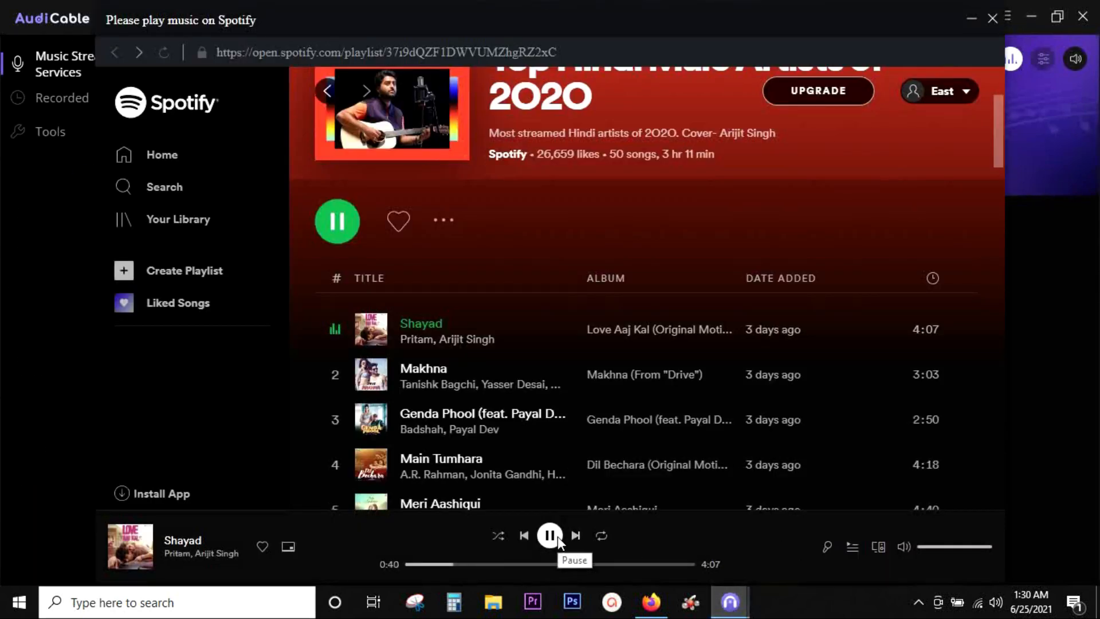
{"action": "left_click", "coordinate": [548, 535]}
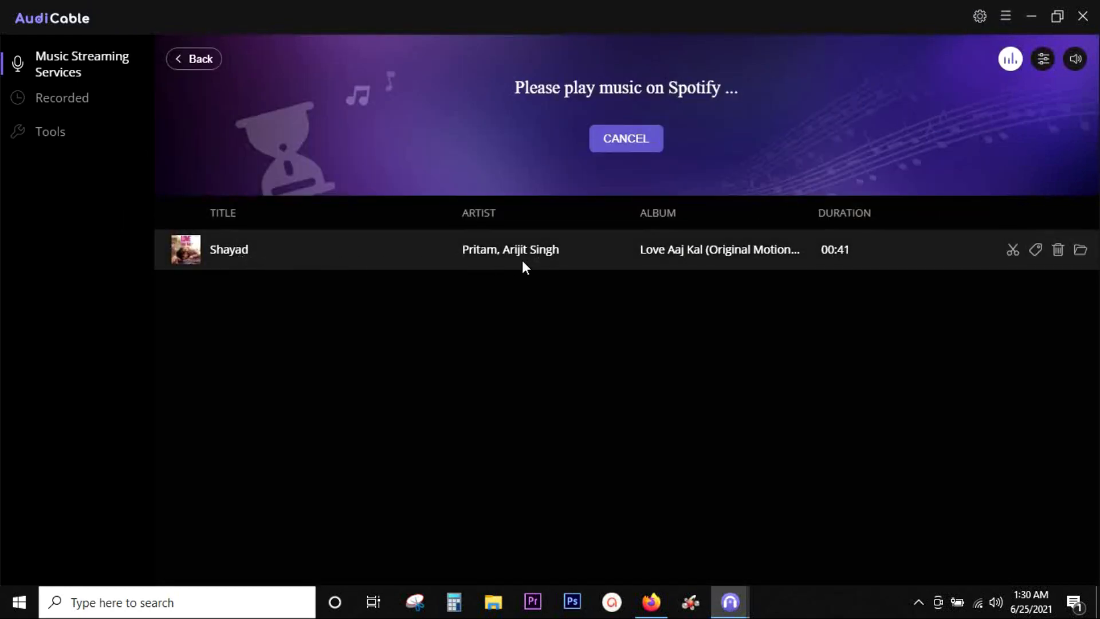
{"action": "mouse_move", "coordinate": [775, 258]}
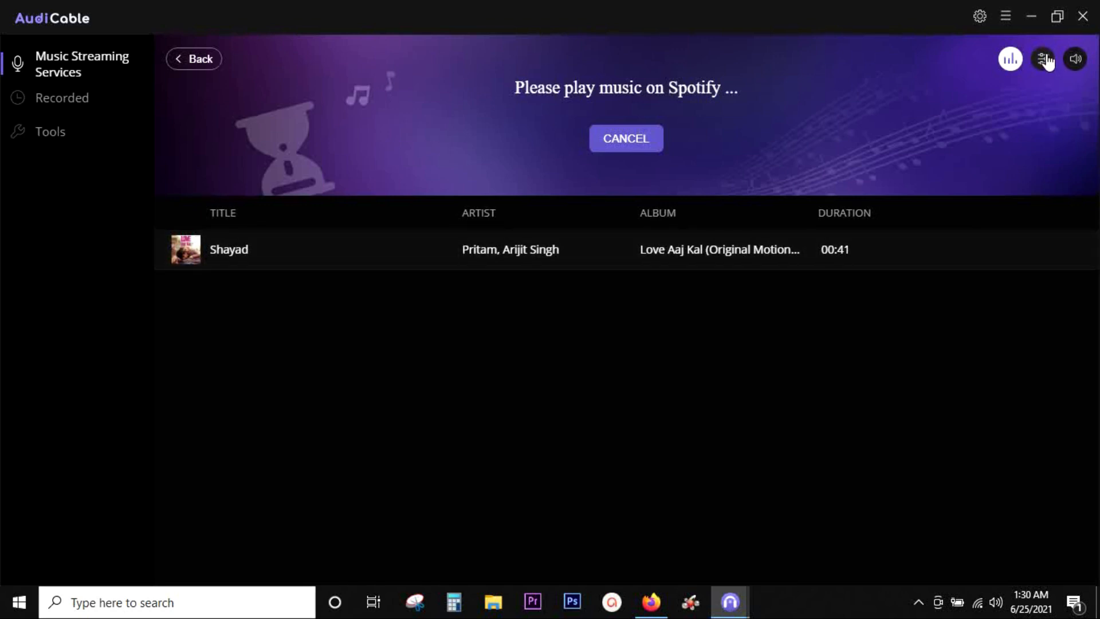
Step: Change the silence-split threshold in Record Settings from 180 to 20 milliseconds
{"action": "left_click", "coordinate": [1042, 58]}
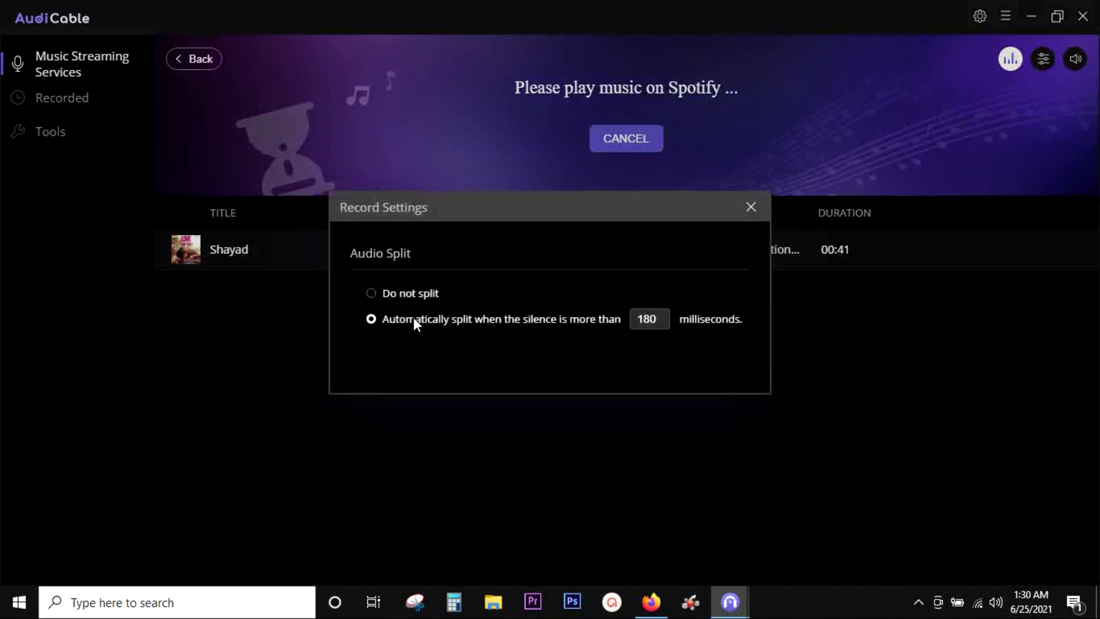
{"action": "mouse_move", "coordinate": [409, 267]}
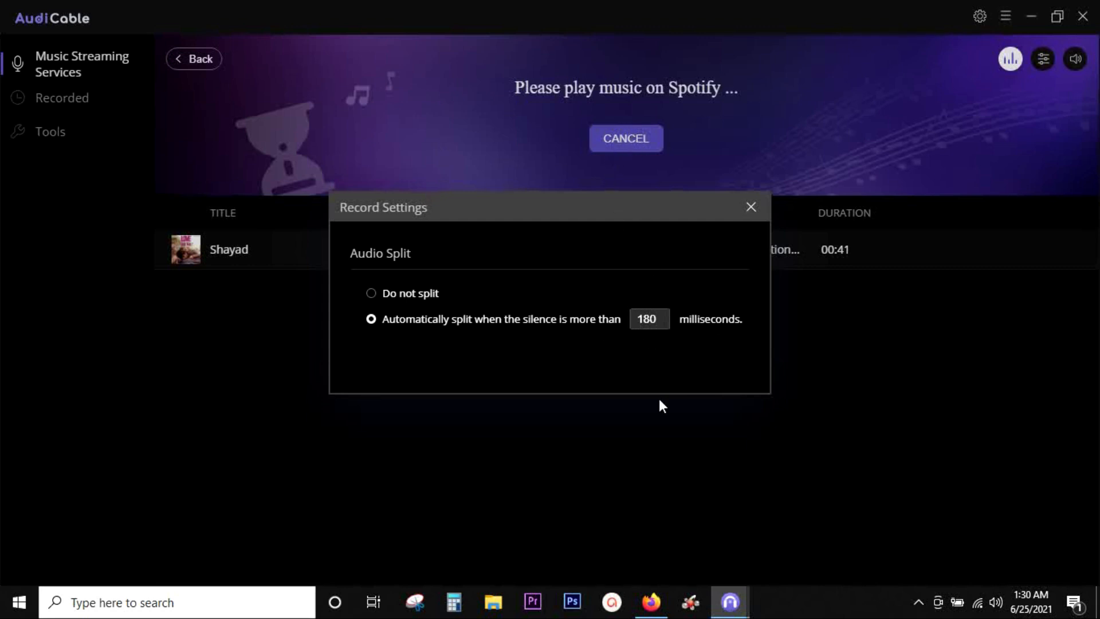
{"action": "mouse_move", "coordinate": [632, 345]}
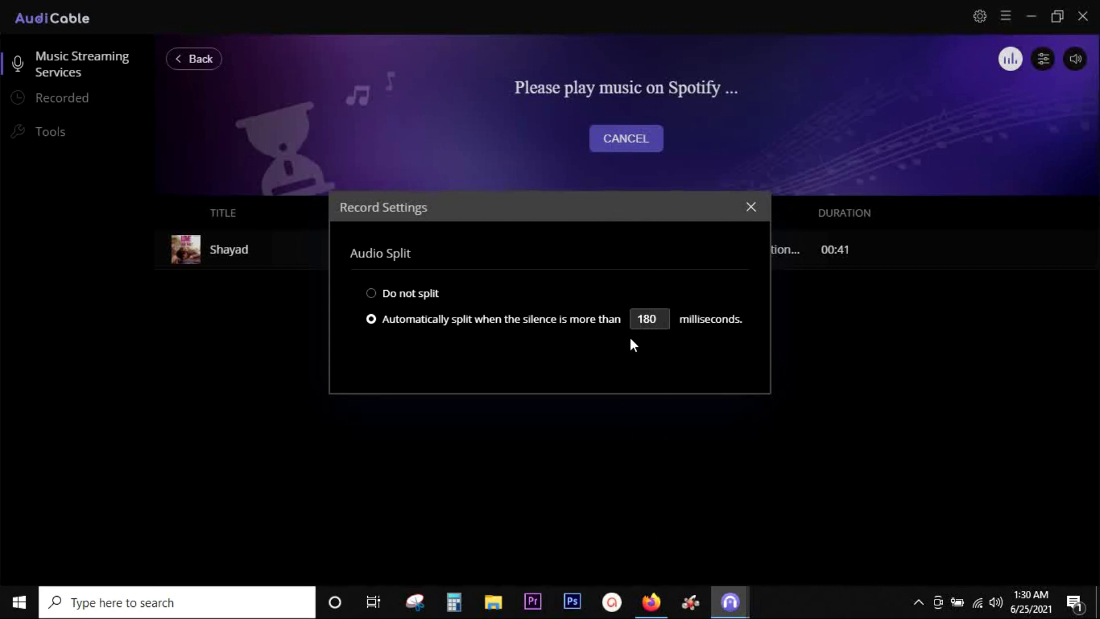
{"action": "double_click", "coordinate": [646, 318]}
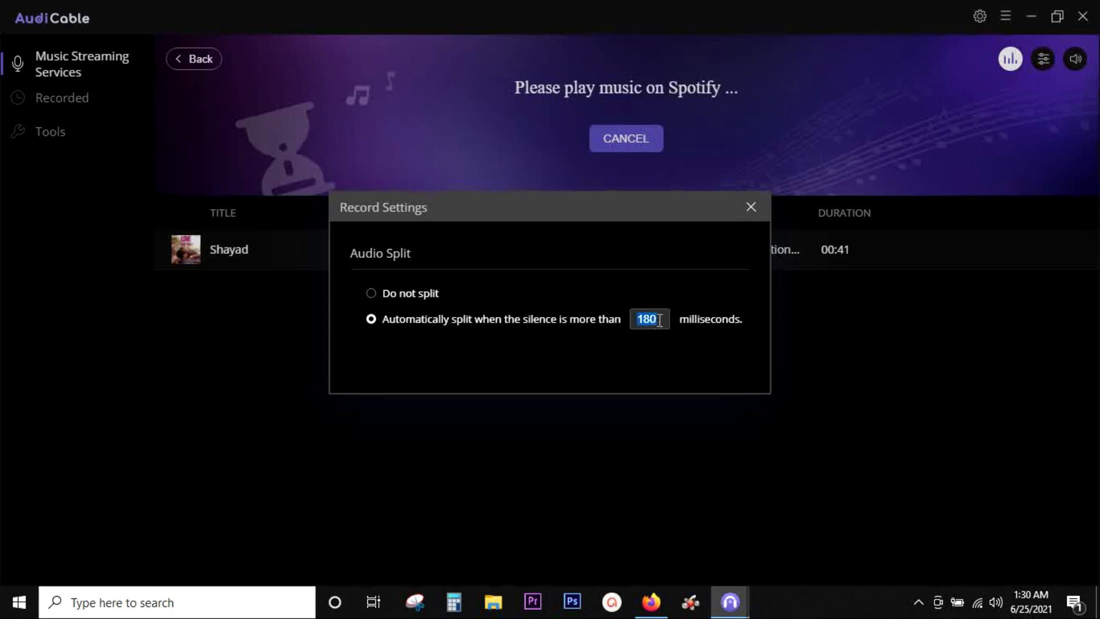
{"action": "type", "text": "20"}
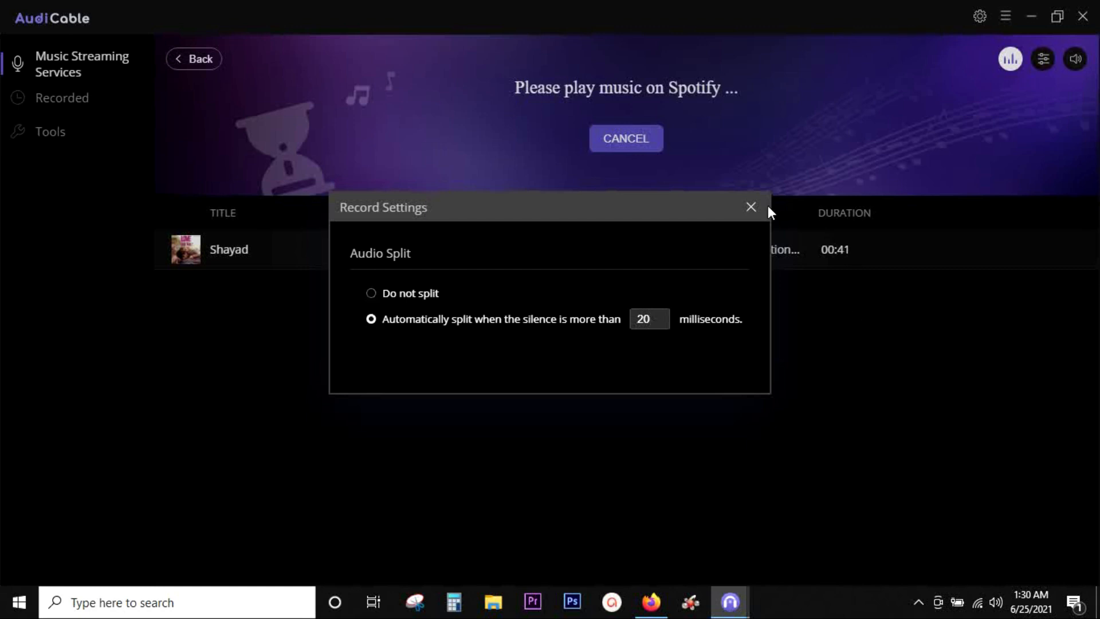
{"action": "left_click", "coordinate": [750, 207]}
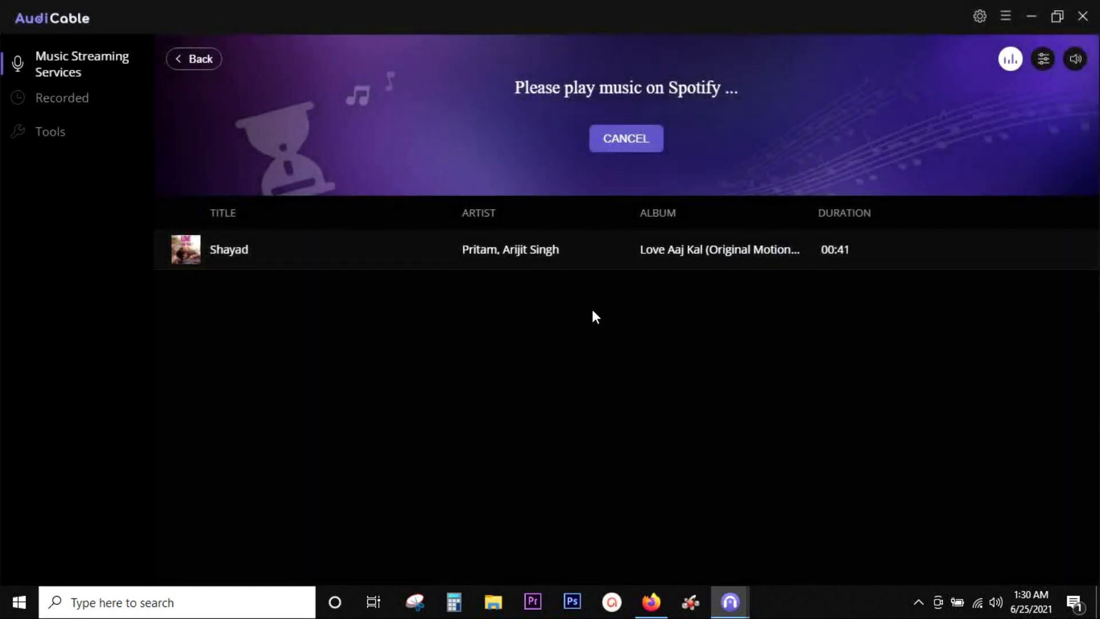
{"action": "mouse_move", "coordinate": [566, 251]}
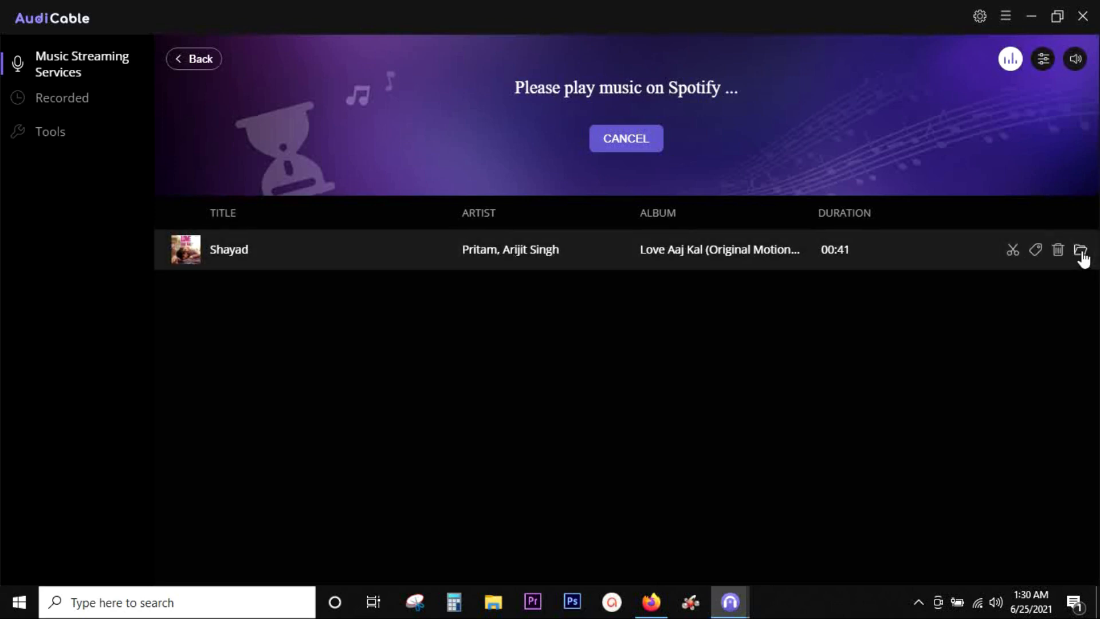
{"action": "left_click", "coordinate": [1080, 250]}
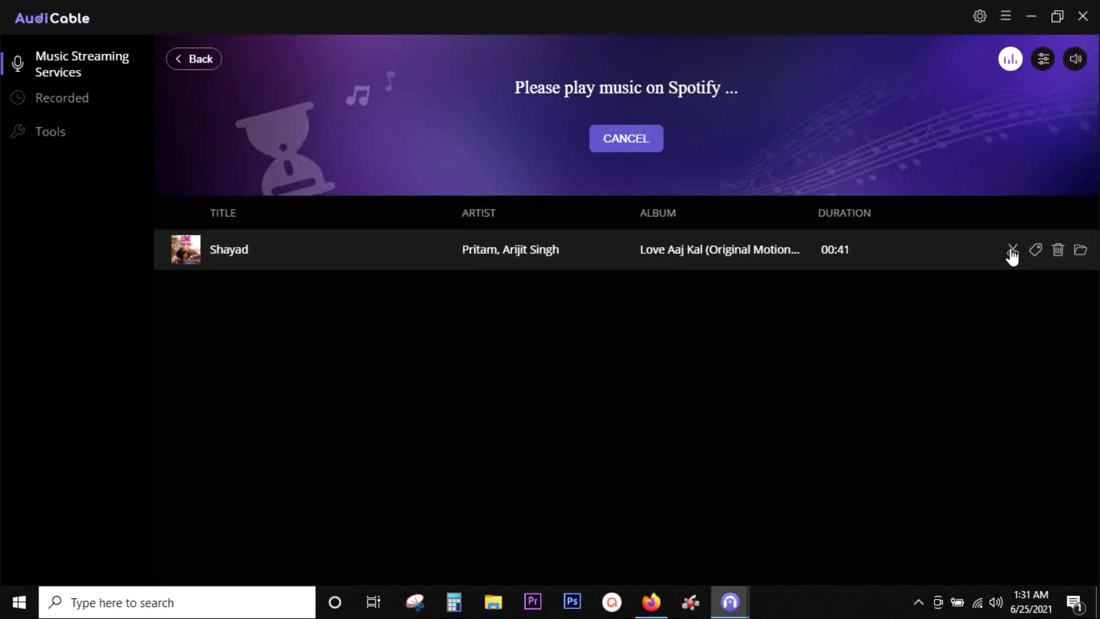
Step: Trim Shayad to 14.3–35.0 seconds, audition it, add fade in and out, and save the clip
{"action": "left_click", "coordinate": [1012, 250]}
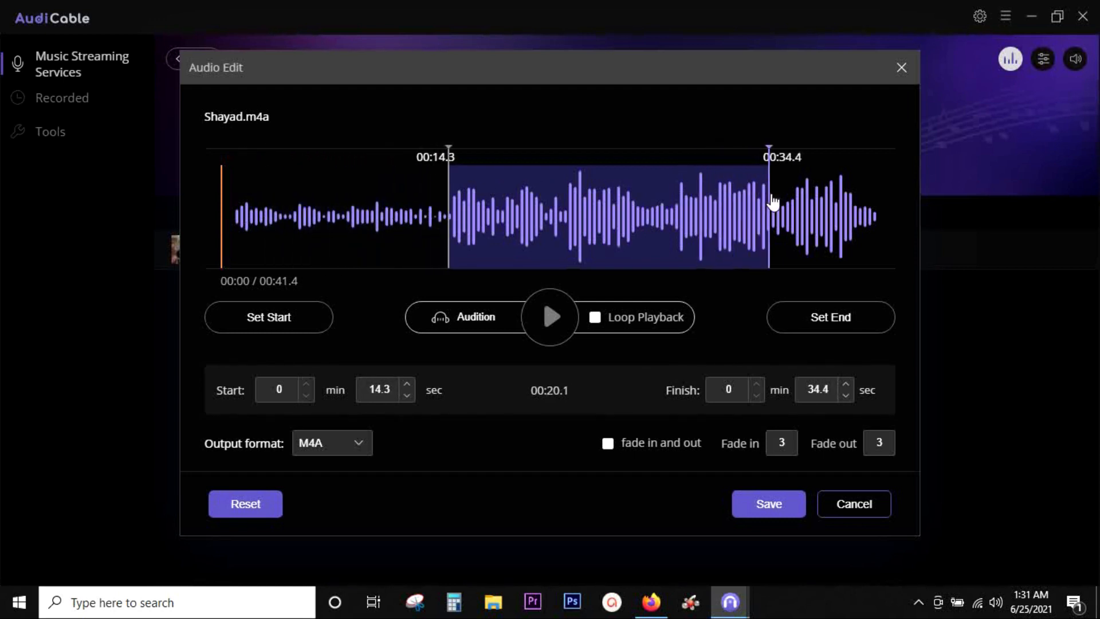
{"action": "left_click_drag", "start_coordinate": [767, 198], "coordinate": [778, 198]}
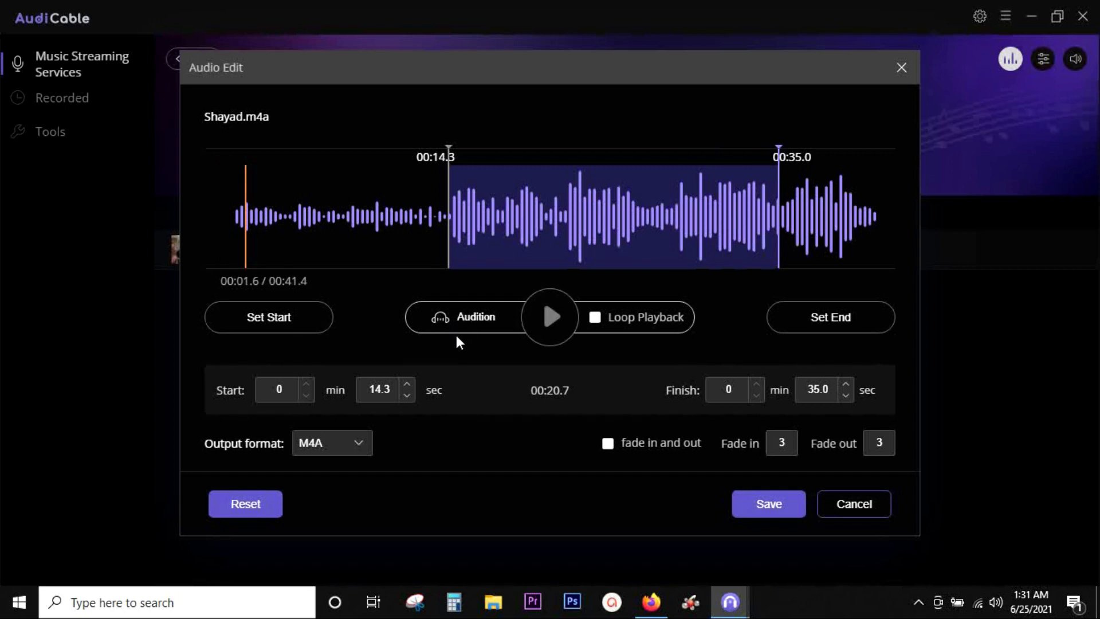
{"action": "left_click", "coordinate": [549, 317]}
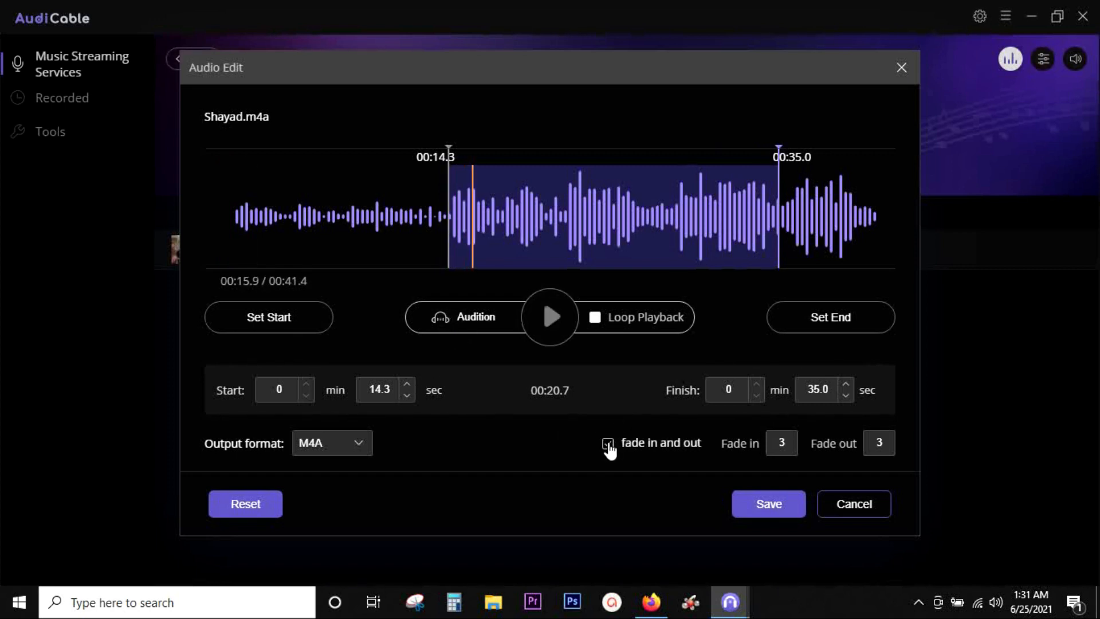
{"action": "left_click", "coordinate": [607, 442]}
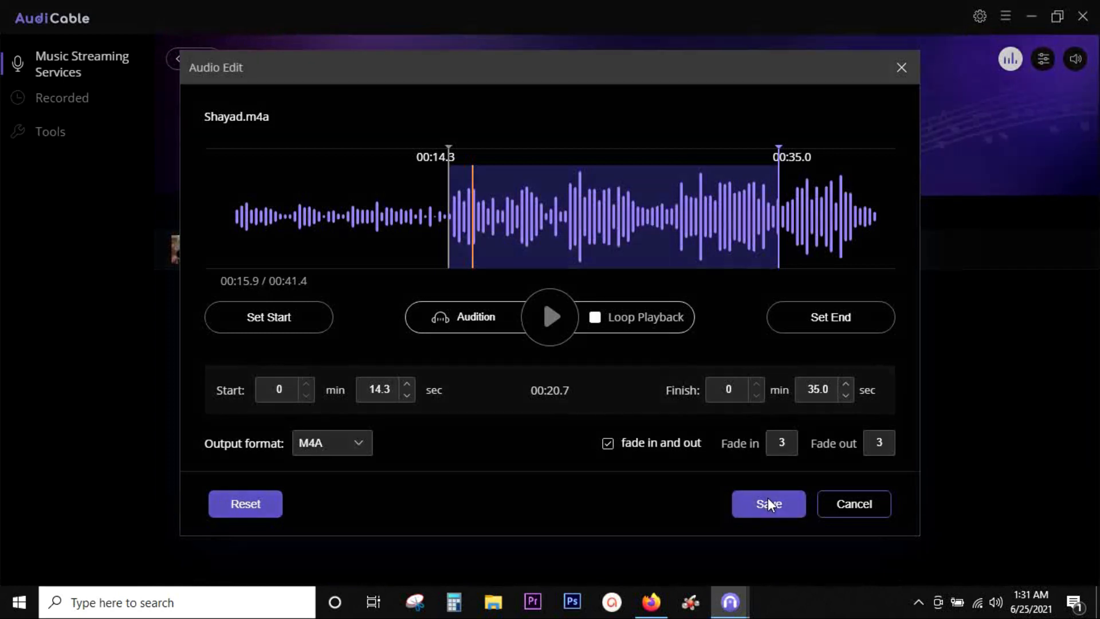
{"action": "left_click", "coordinate": [767, 504]}
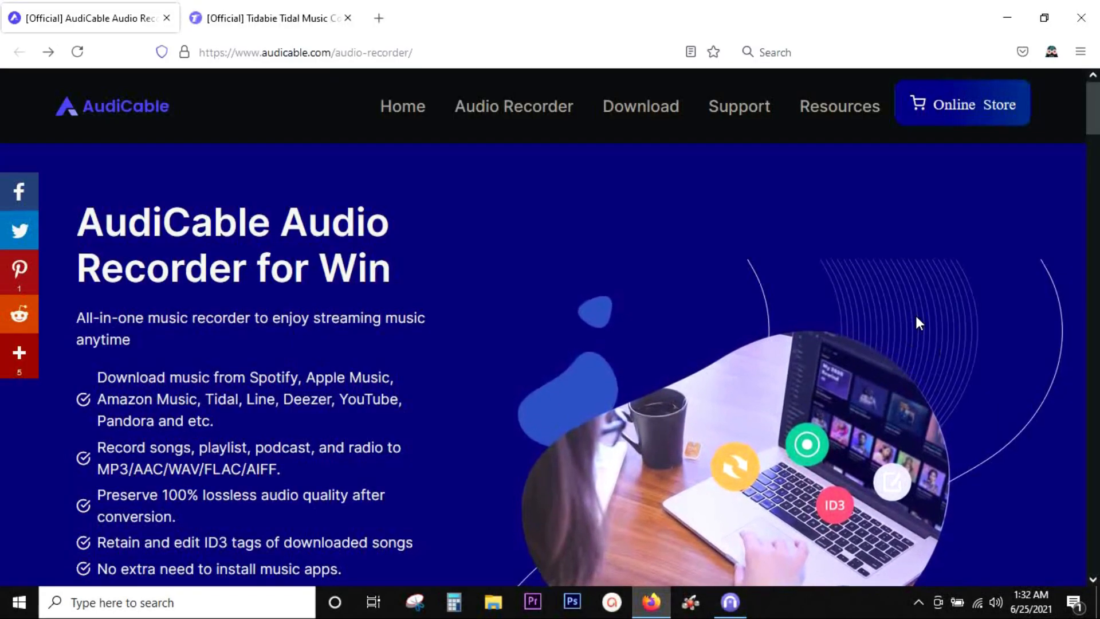
Step: Go from the AudiCable product page to Buy Now and review the yearly, monthly, lifetime plans and FAQ
{"action": "double_click", "coordinate": [90, 221]}
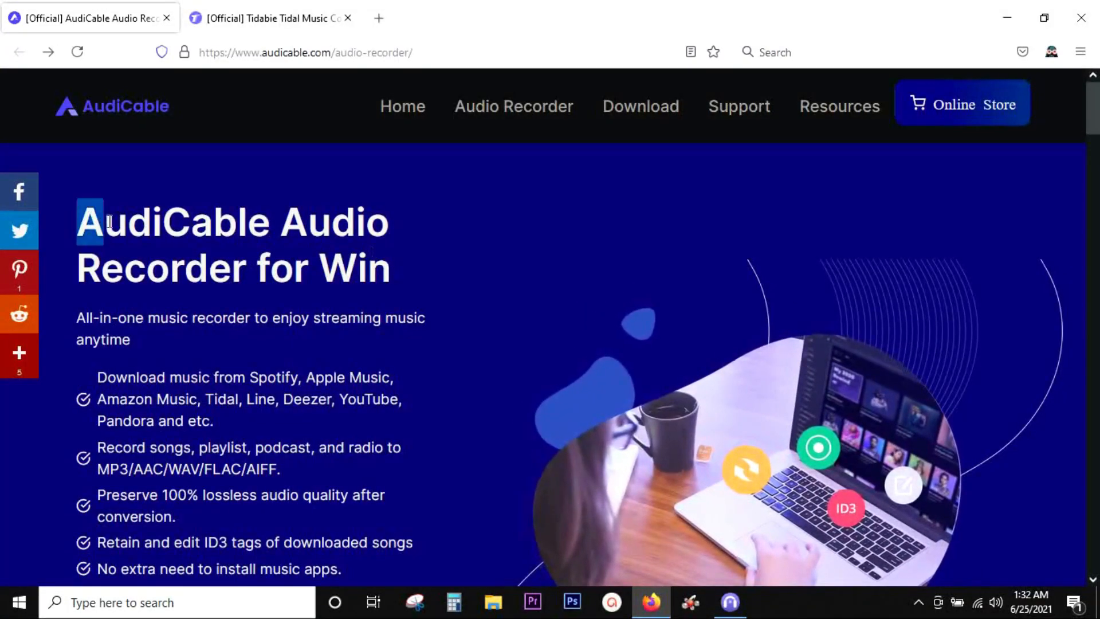
{"action": "left_click_drag", "start_coordinate": [77, 221], "coordinate": [393, 287]}
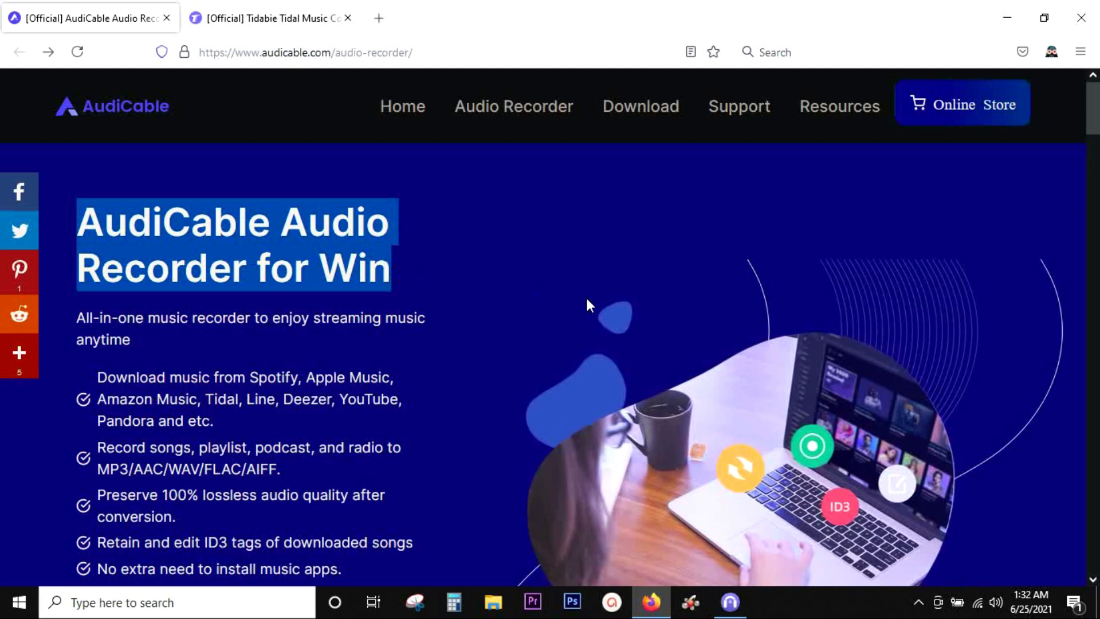
{"action": "scroll", "scroll_direction": "down", "scroll_amount": 3}
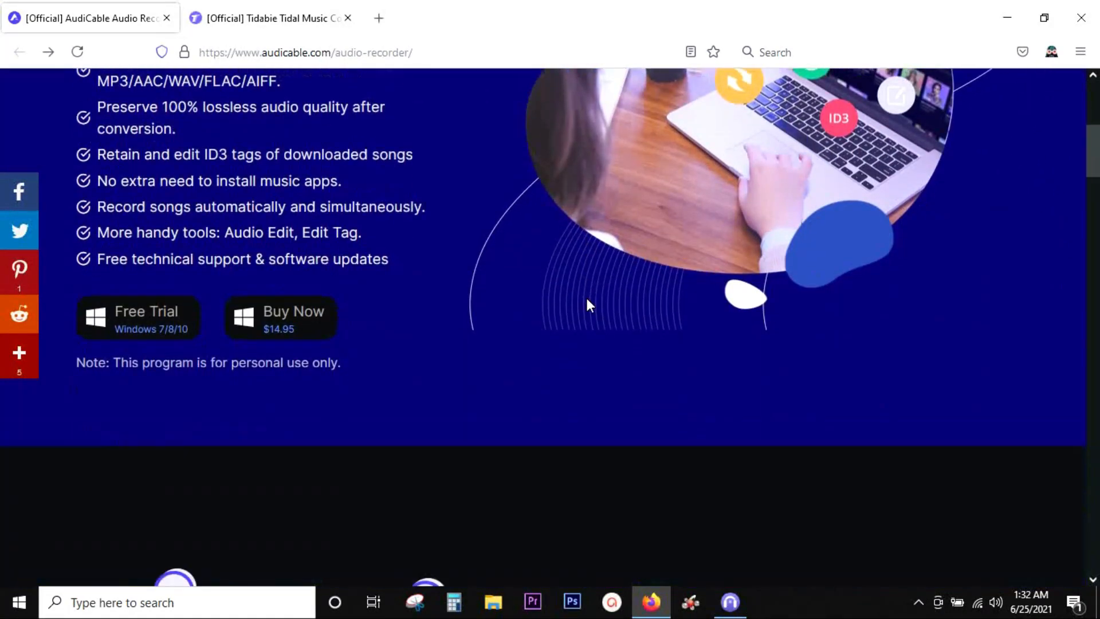
{"action": "left_click", "coordinate": [281, 318]}
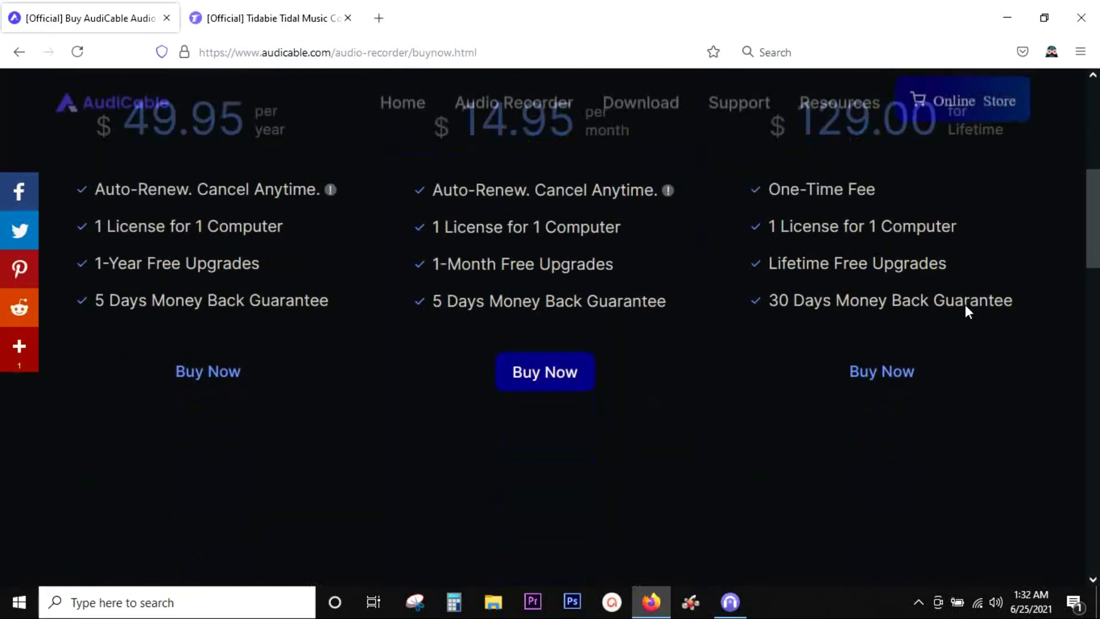
{"action": "scroll", "scroll_direction": "down", "scroll_amount": 3}
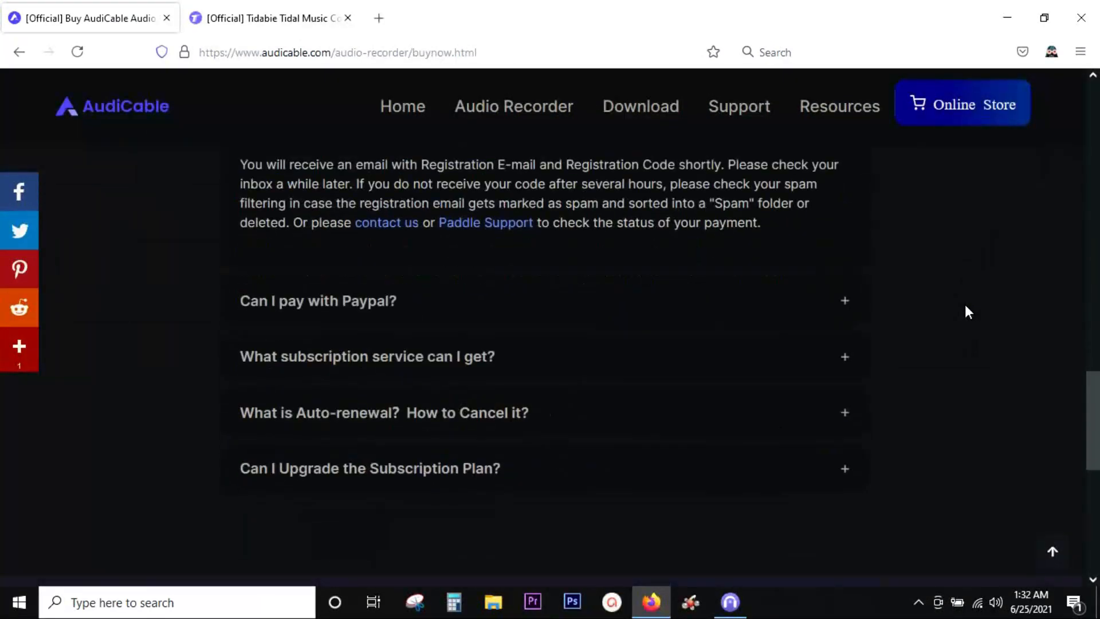